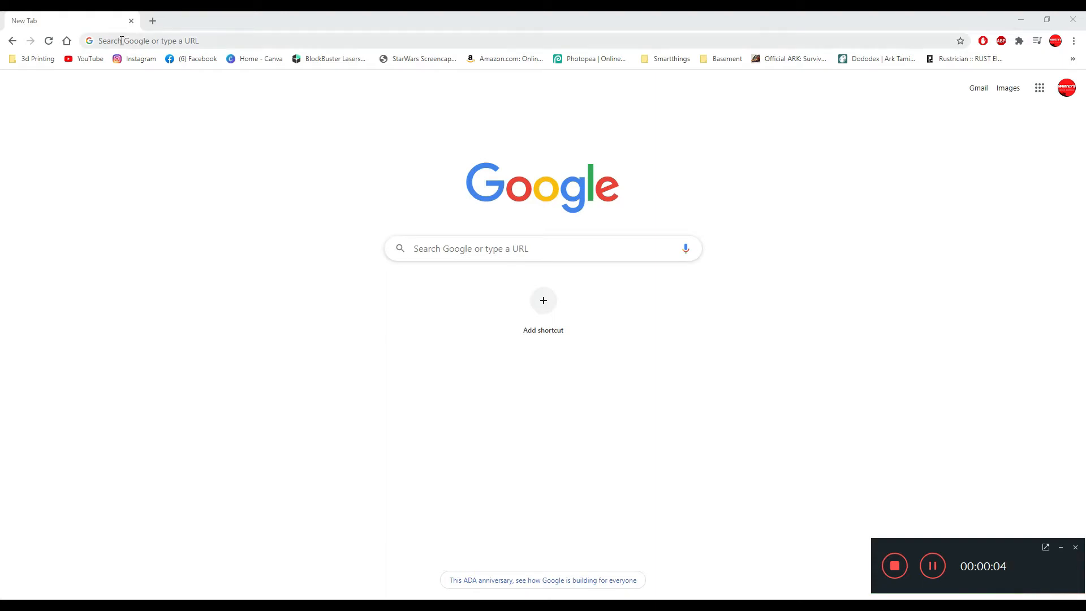
# Search Google for OBS and reach obsproject.com's Download page on the Windows release.
pyautogui.click(121, 41)
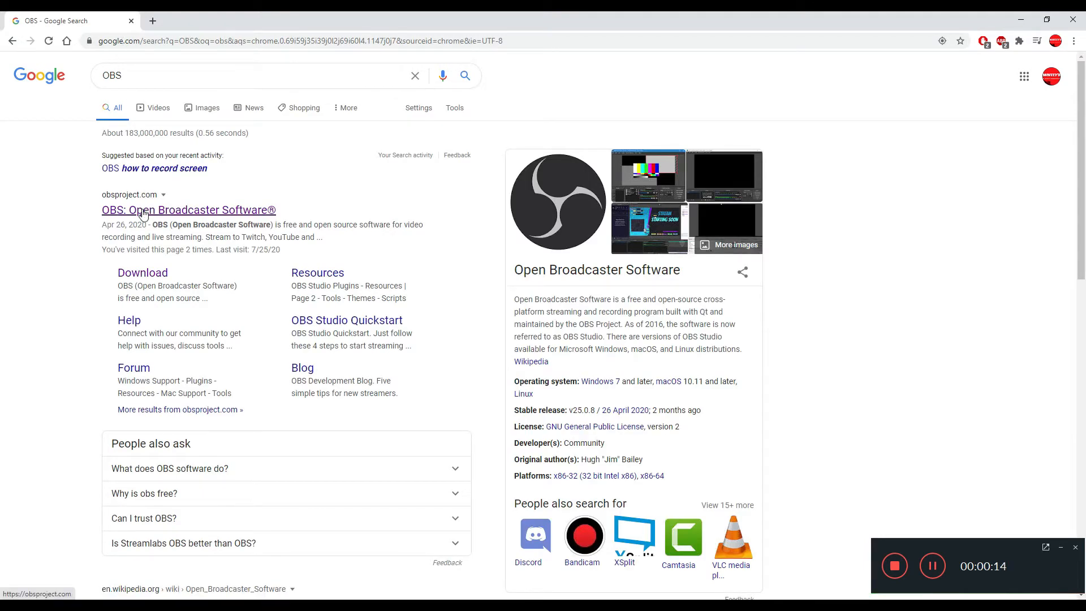
pyautogui.moveTo(176, 237)
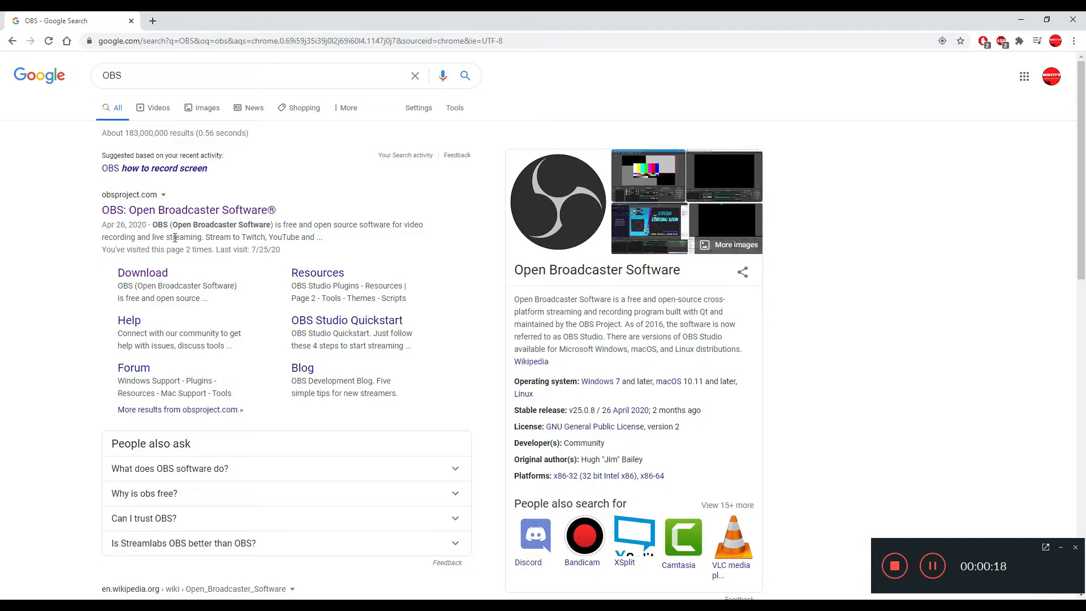
pyautogui.click(142, 273)
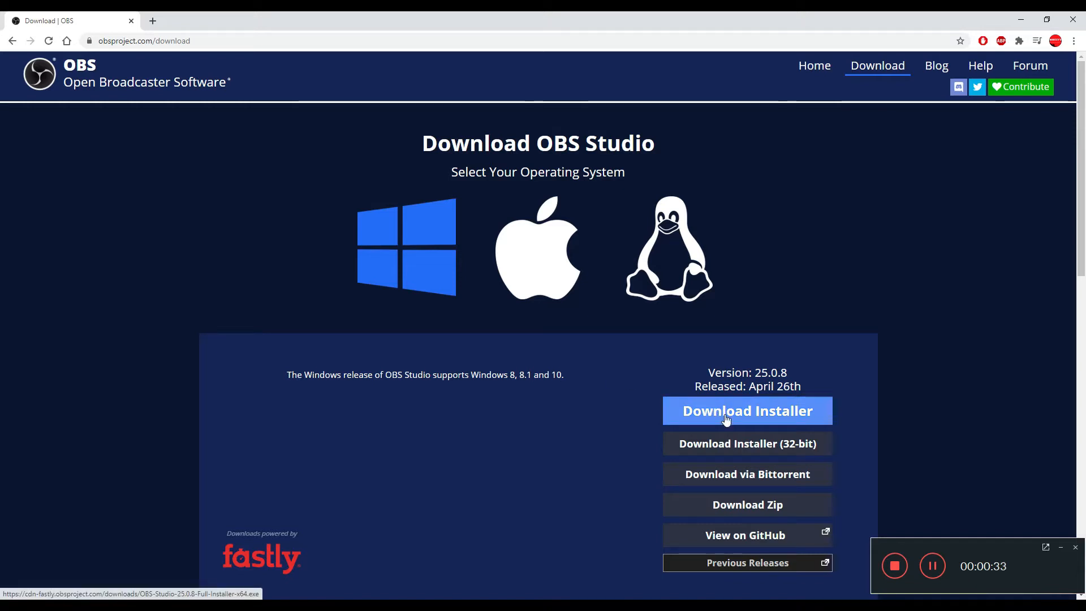
pyautogui.moveTo(727, 431)
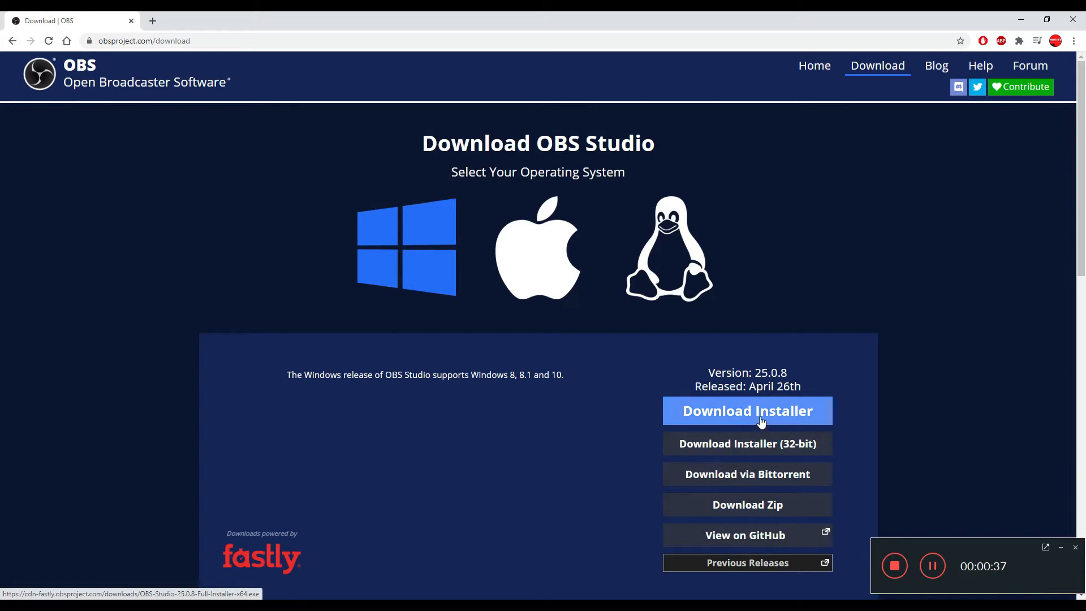
pyautogui.click(537, 247)
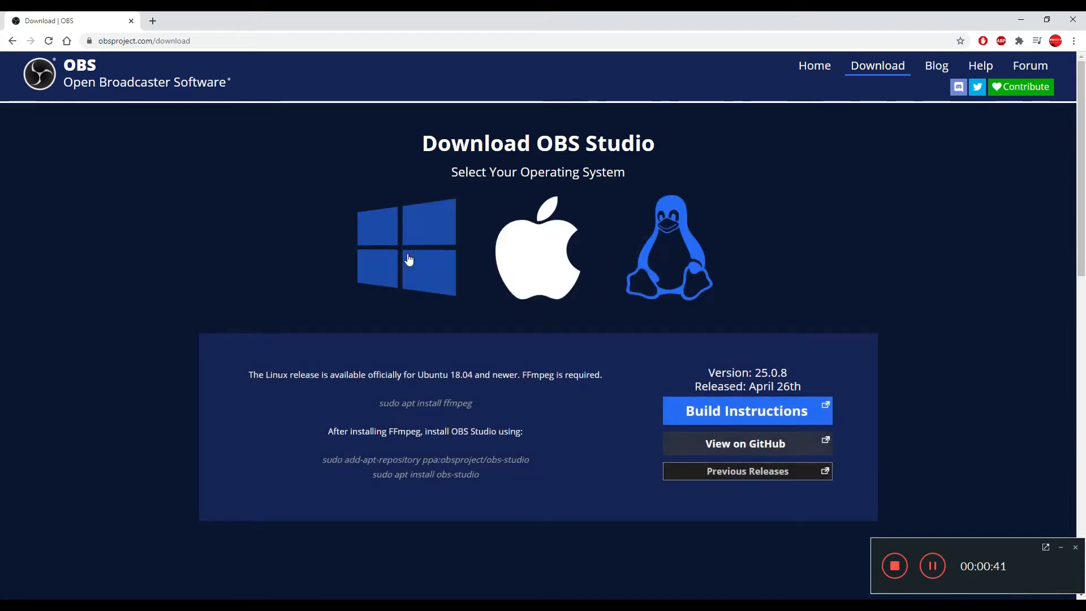
pyautogui.click(407, 248)
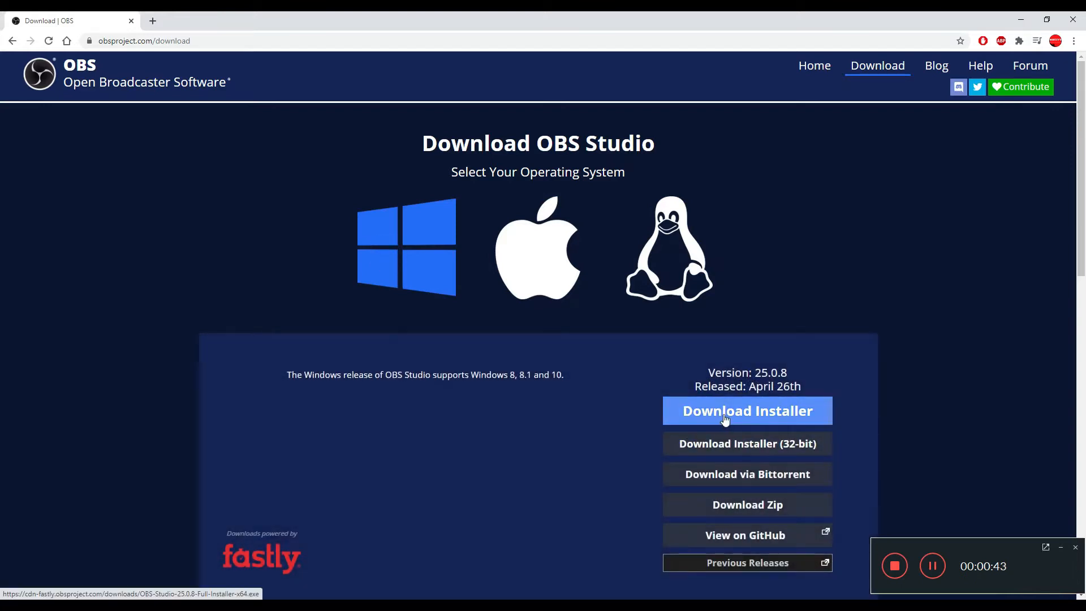
# Start the Windows installer download, browse to Downloads, then cancel the Save As.
pyautogui.click(746, 409)
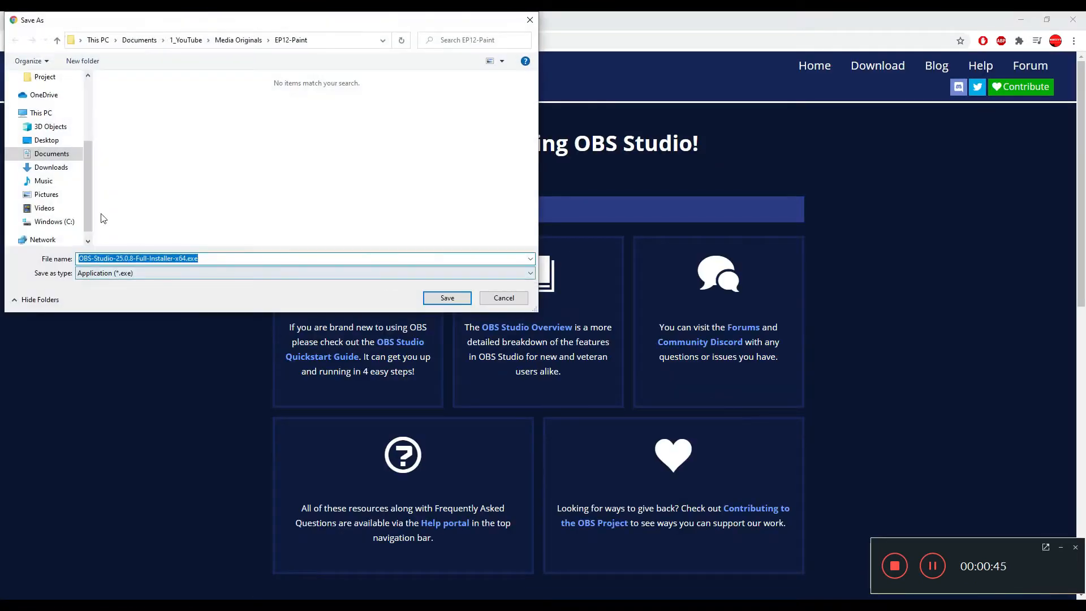
pyautogui.click(49, 168)
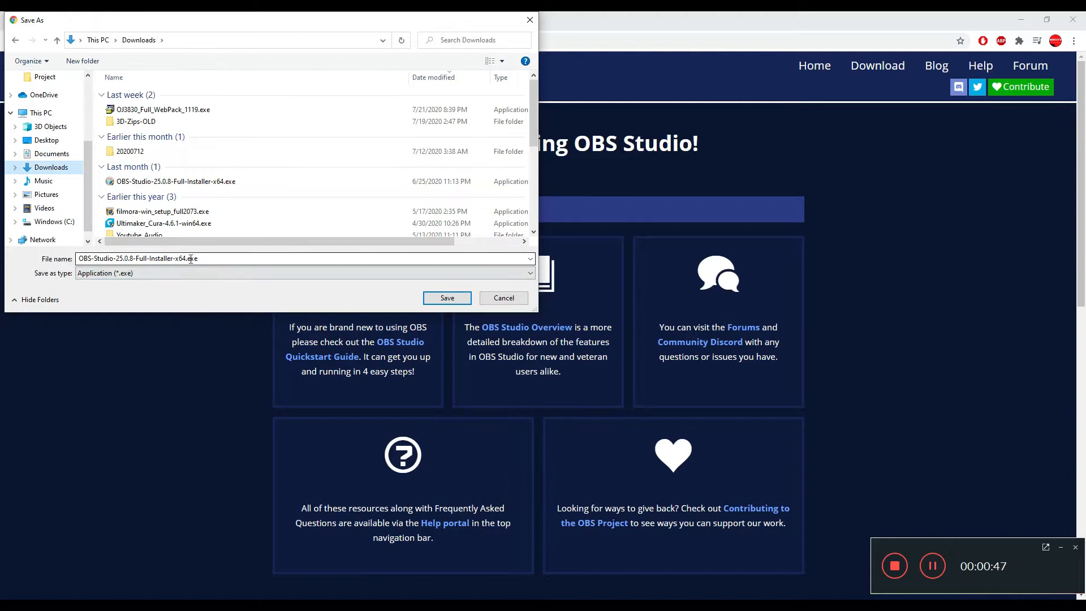
pyautogui.click(174, 181)
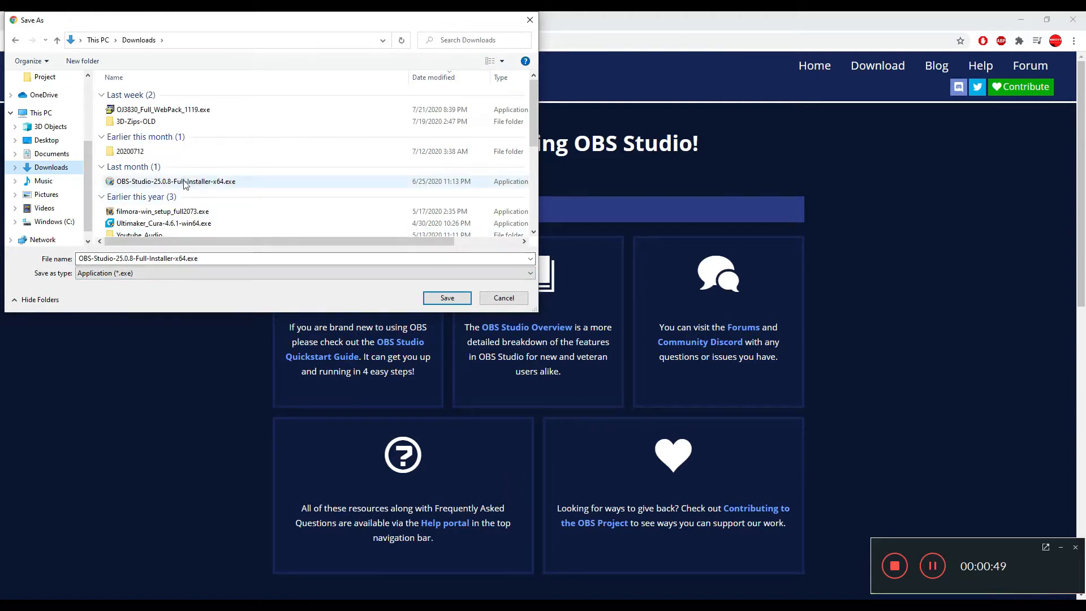
pyautogui.moveTo(504, 298)
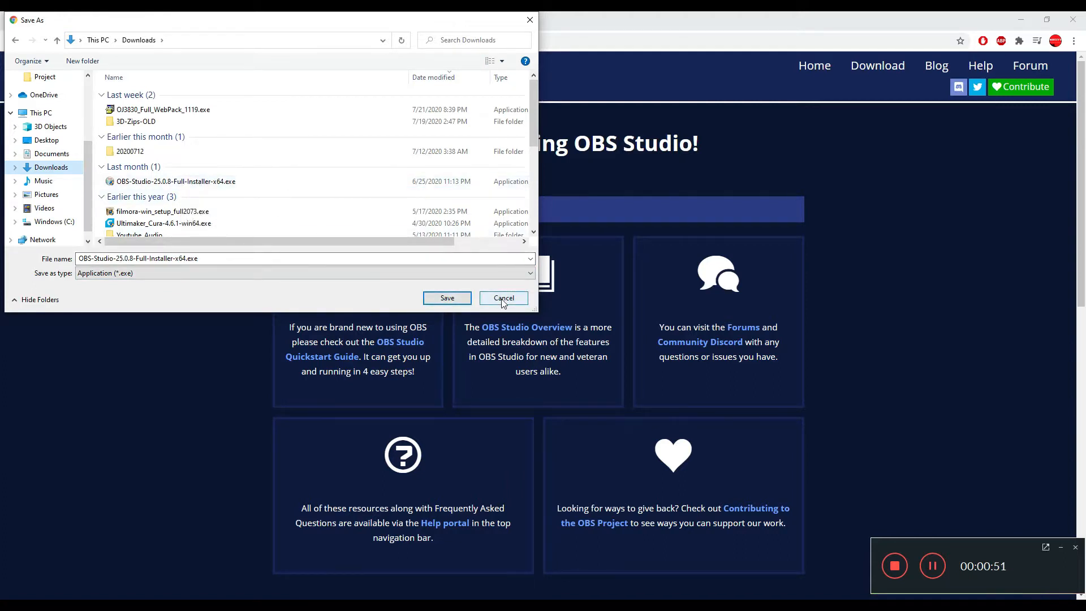
pyautogui.click(503, 297)
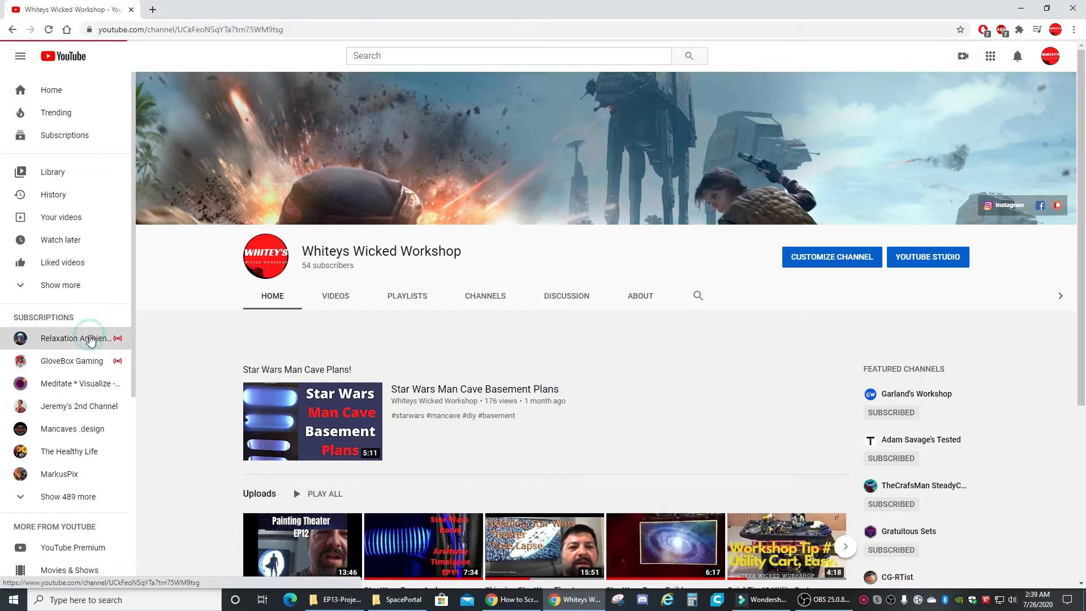
# Open the Relaxation Ambient Music channel's Space Ambient Music LIVE 24/7 stream.
pyautogui.click(76, 338)
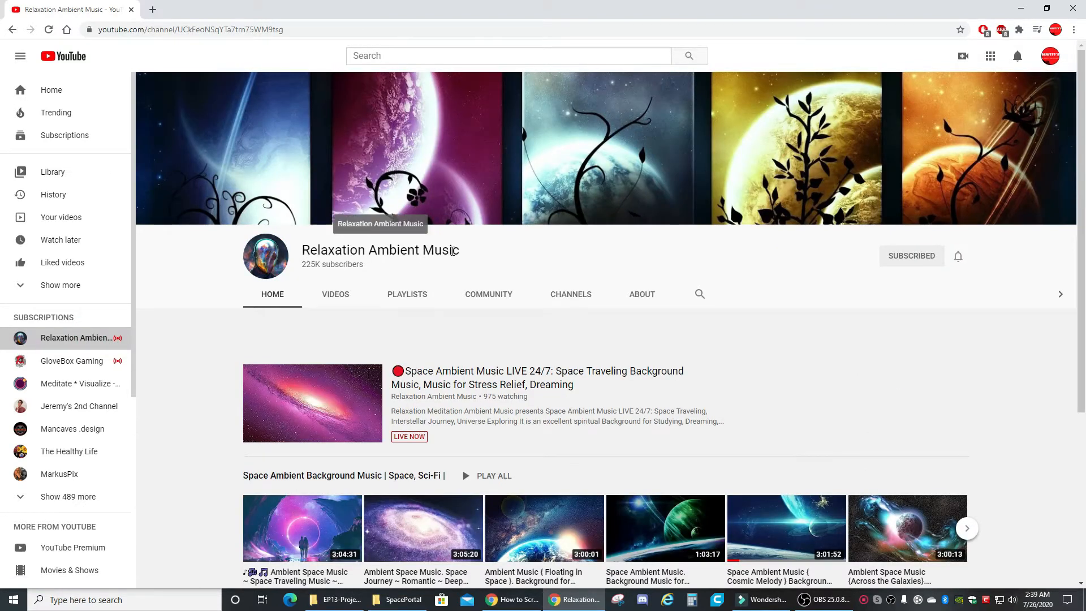
pyautogui.moveTo(461, 386)
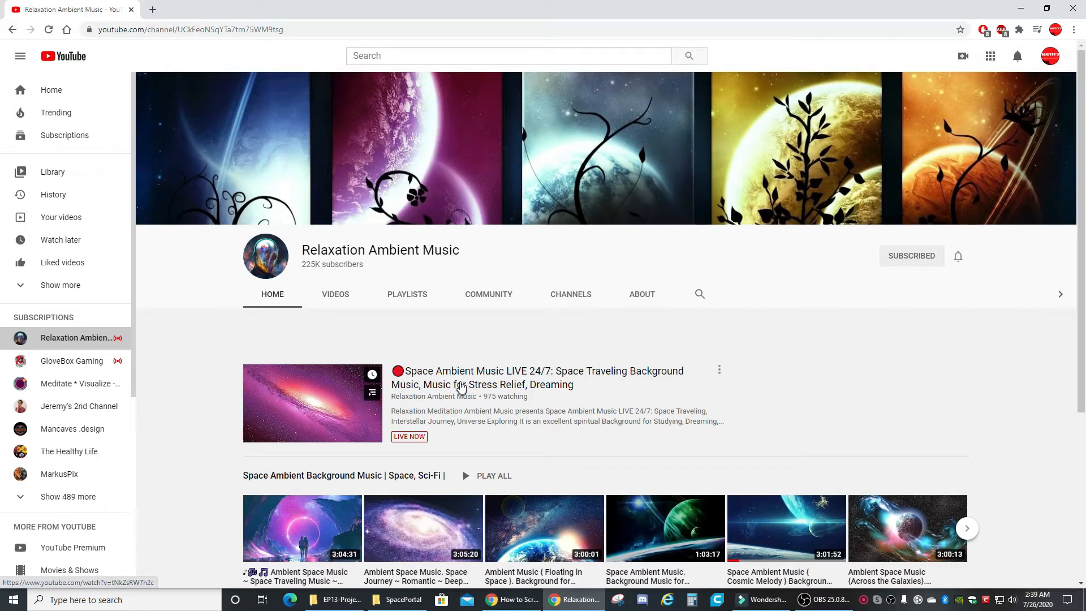
pyautogui.click(312, 403)
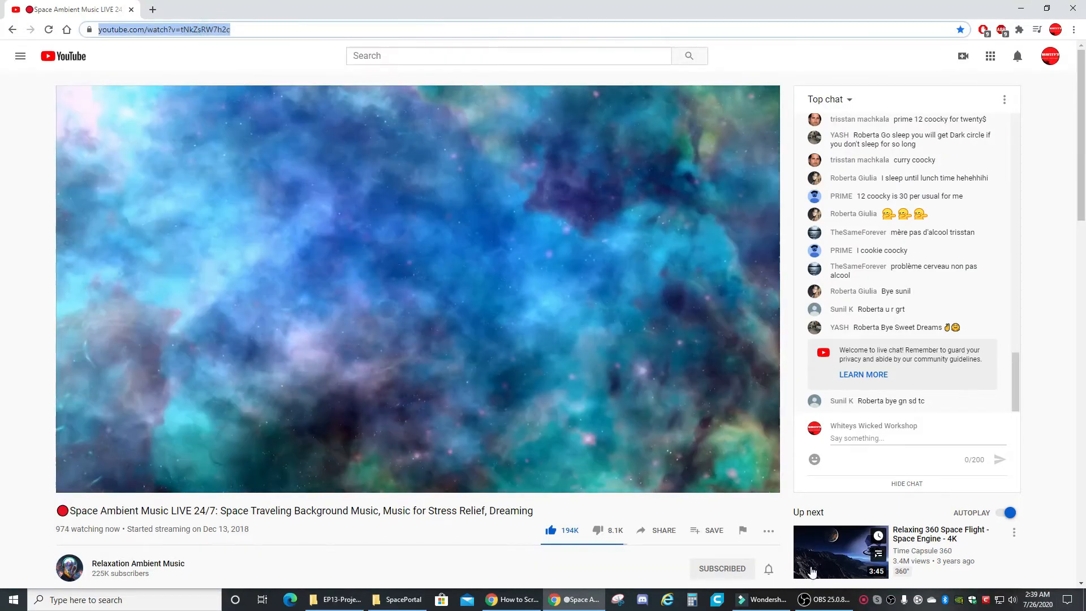
# In OBS Studio, add a new visible Browser source to the scene.
pyautogui.click(823, 600)
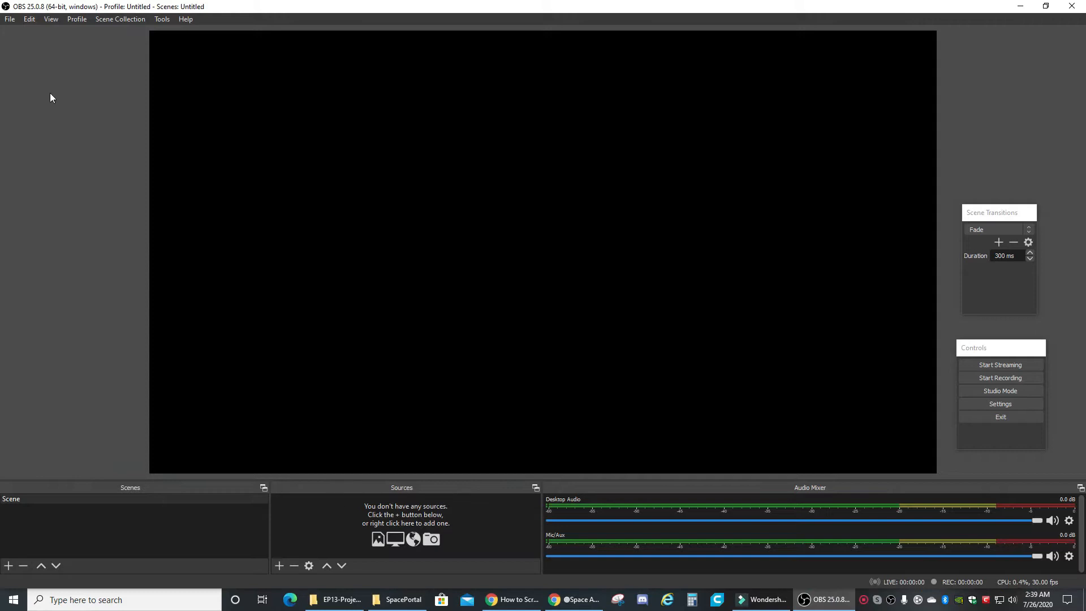
pyautogui.moveTo(244, 70)
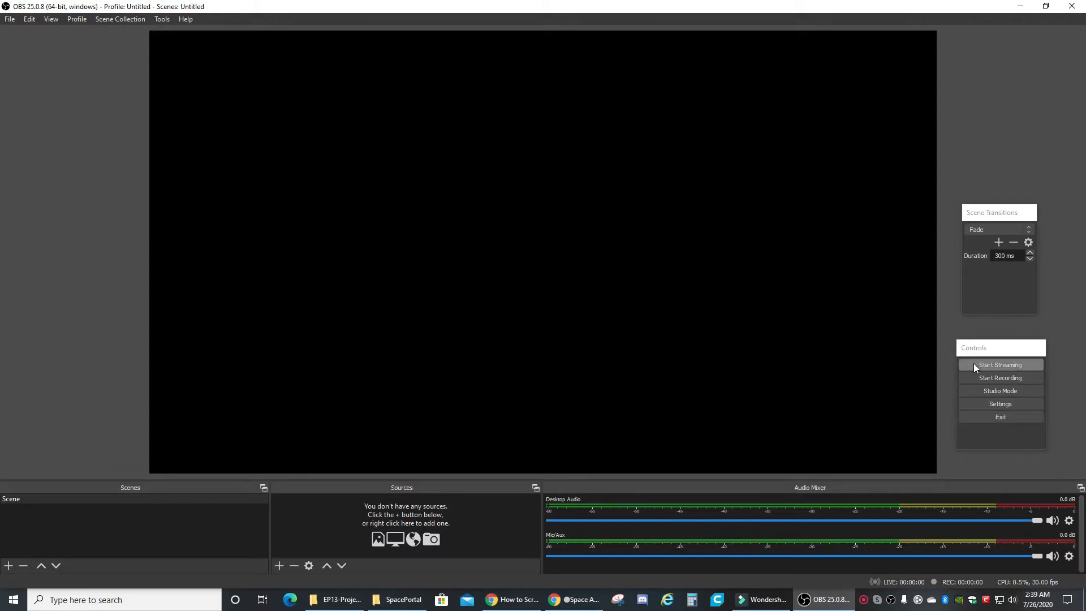
pyautogui.moveTo(375, 524)
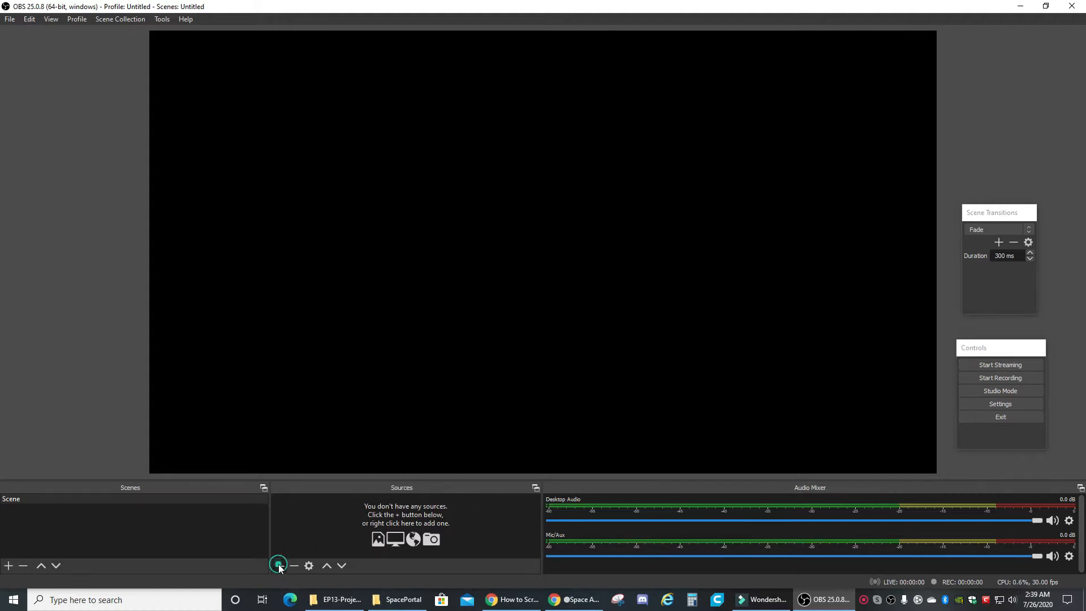
pyautogui.click(277, 565)
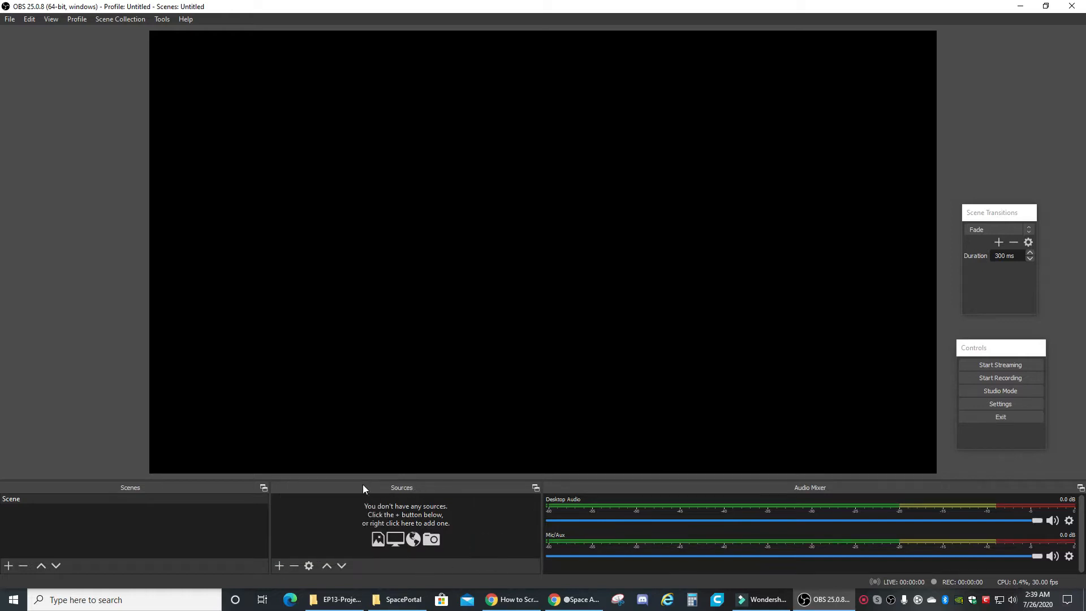
pyautogui.moveTo(279, 566)
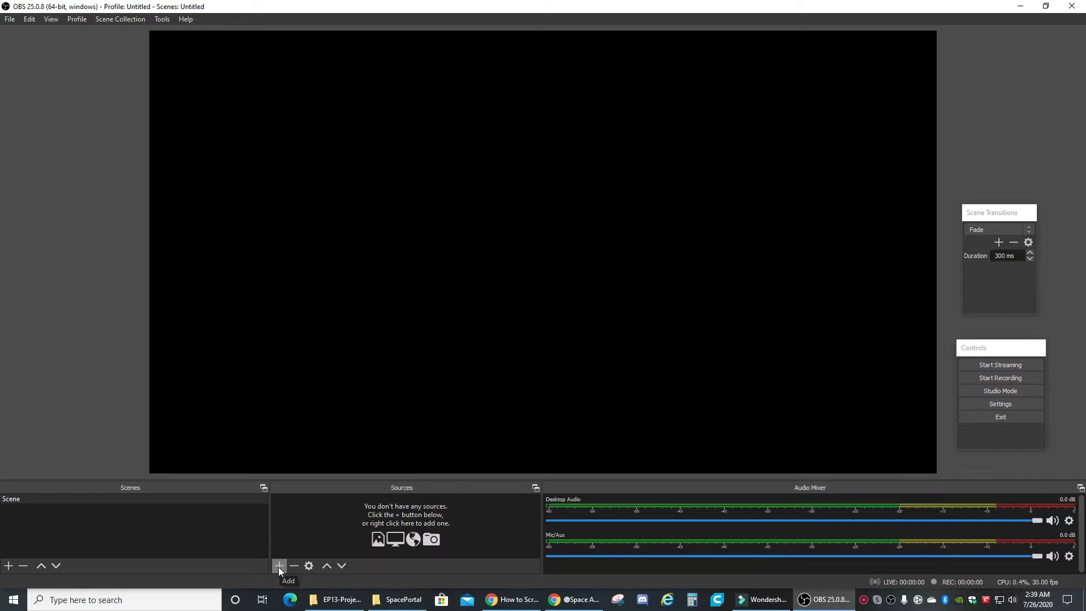
pyautogui.click(280, 566)
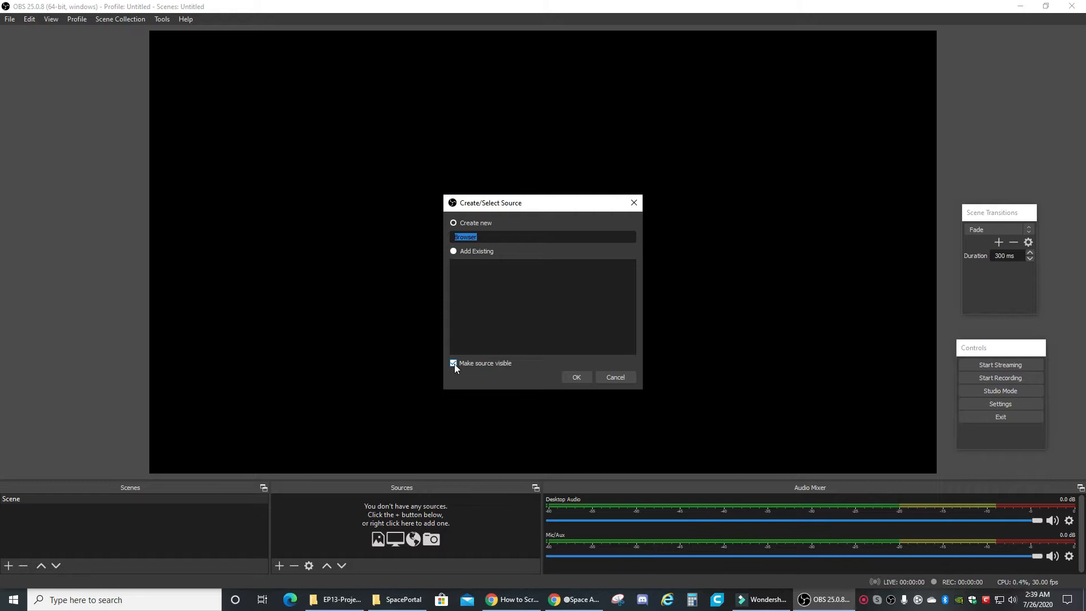
pyautogui.click(575, 377)
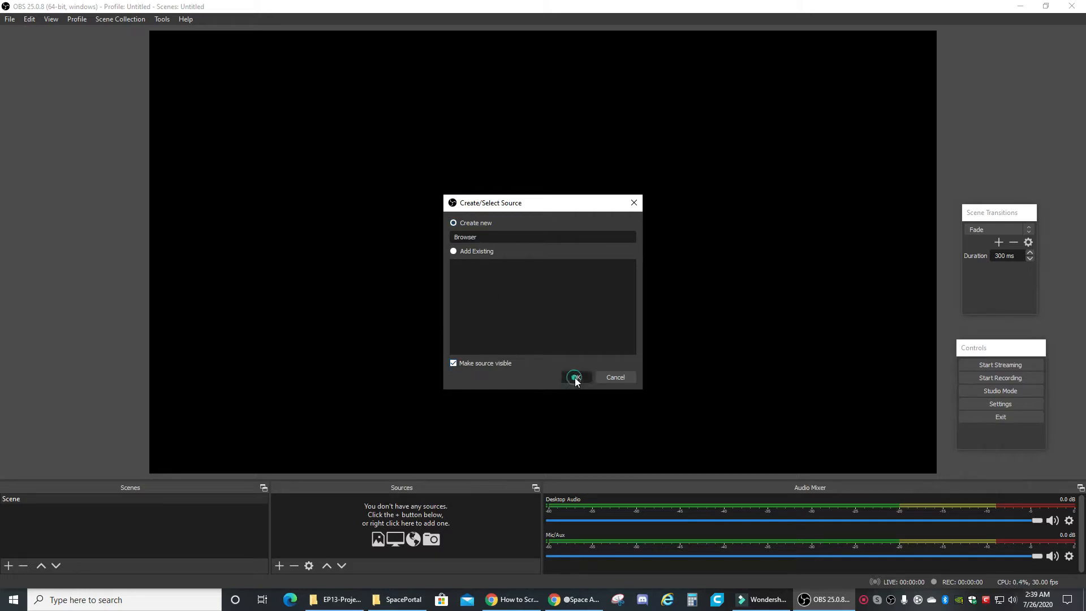
pyautogui.click(574, 377)
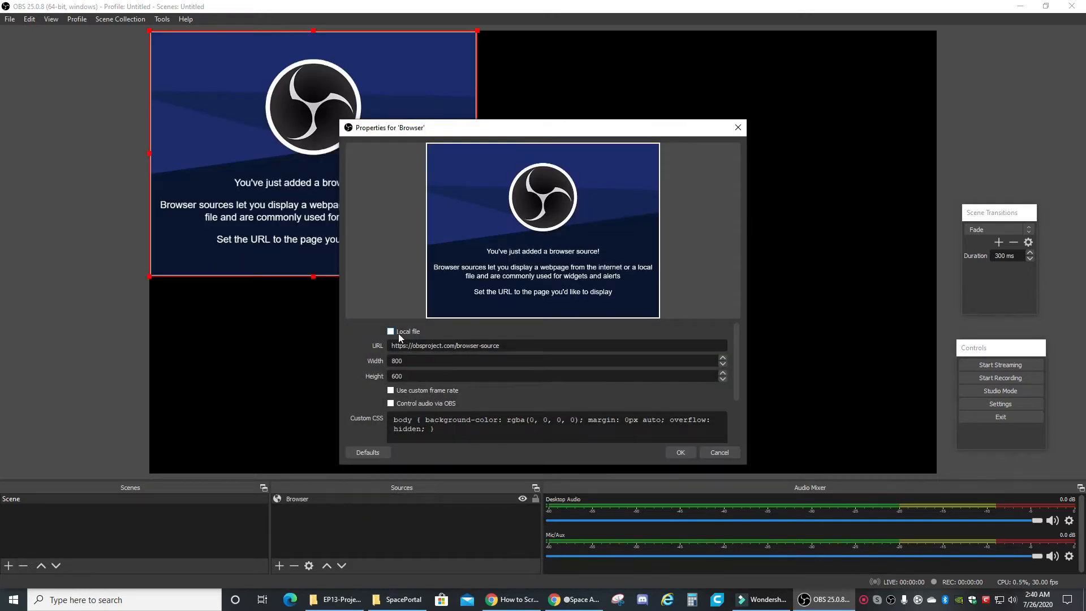
# Point the Browser source at the YouTube space ambient stream URL and confirm.
pyautogui.tripleClick(446, 345)
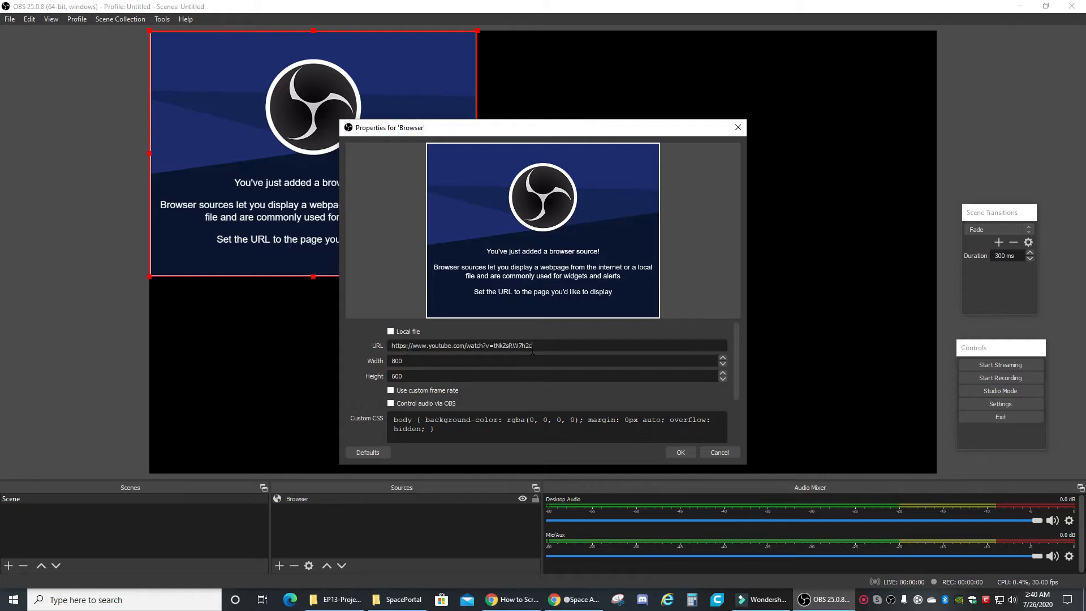
pyautogui.click(680, 452)
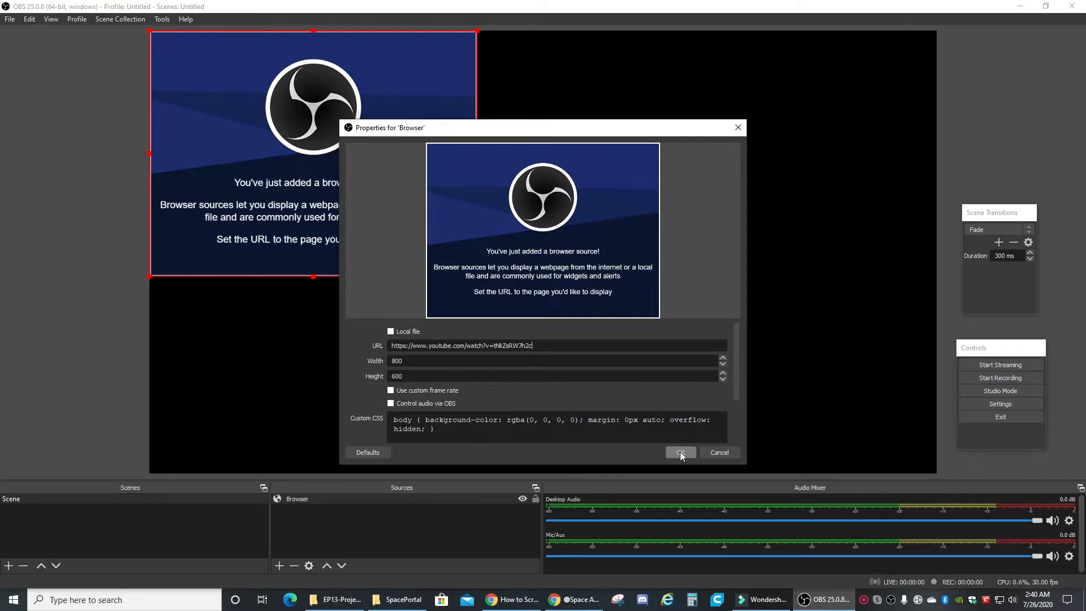
pyautogui.click(680, 452)
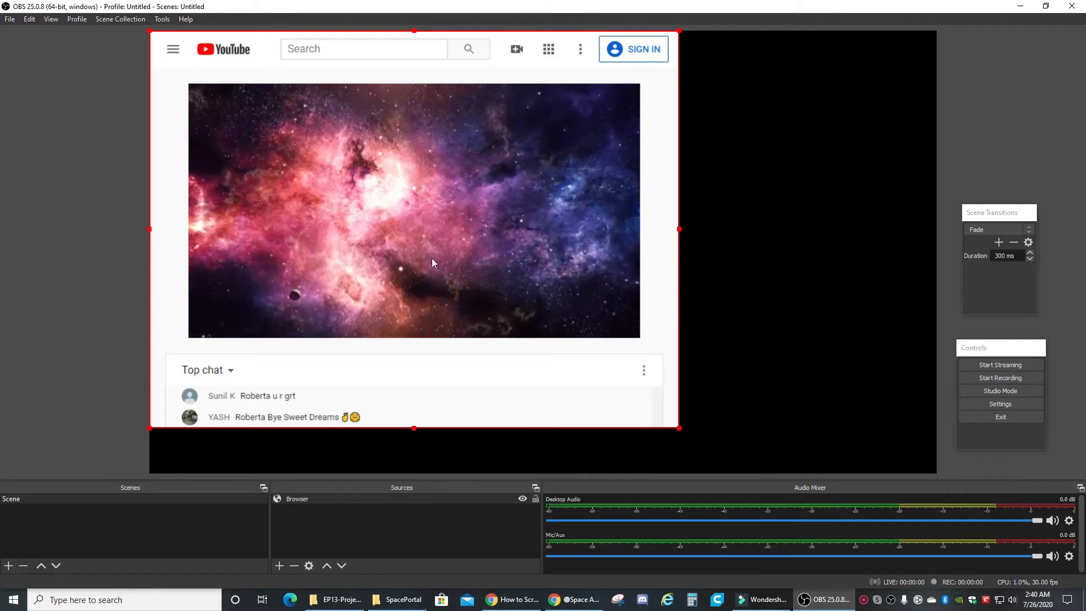
# Interact with the Browser source so the muted space stream fills the preview canvas.
pyautogui.rightClick(434, 264)
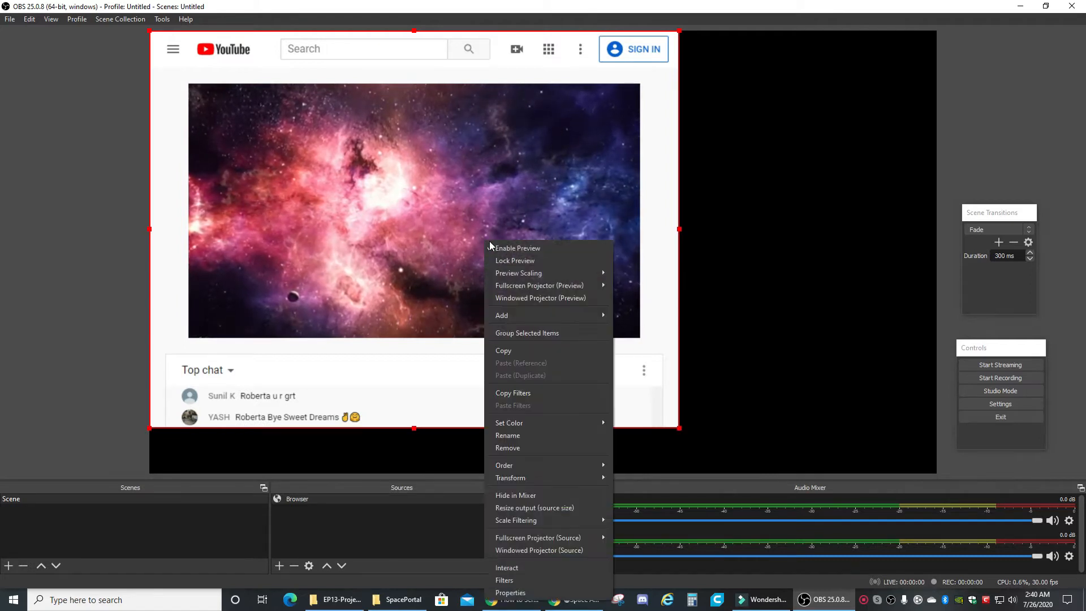
pyautogui.moveTo(506, 567)
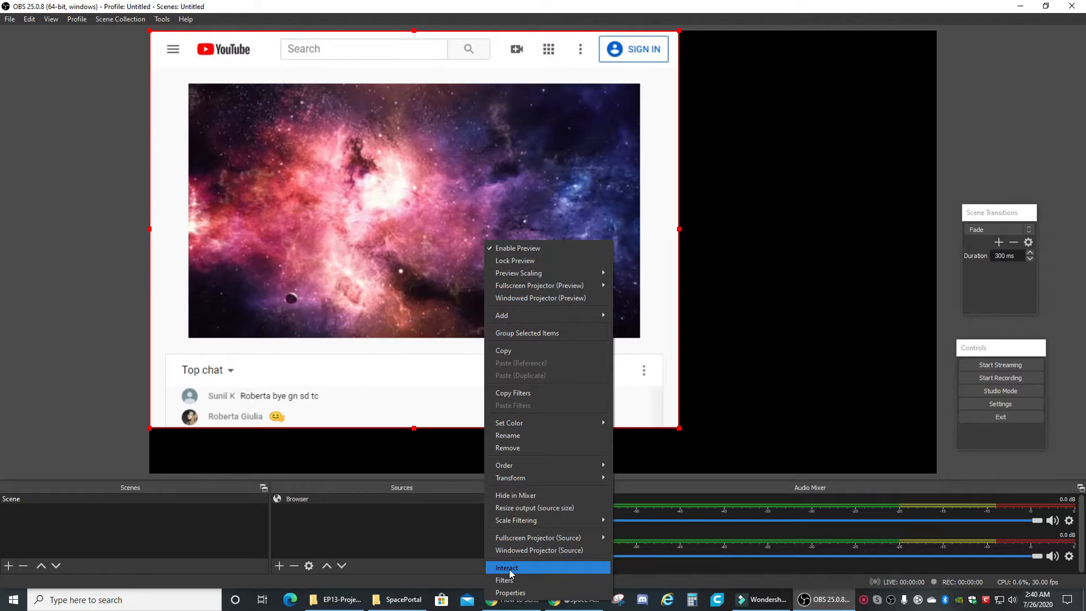
pyautogui.click(507, 567)
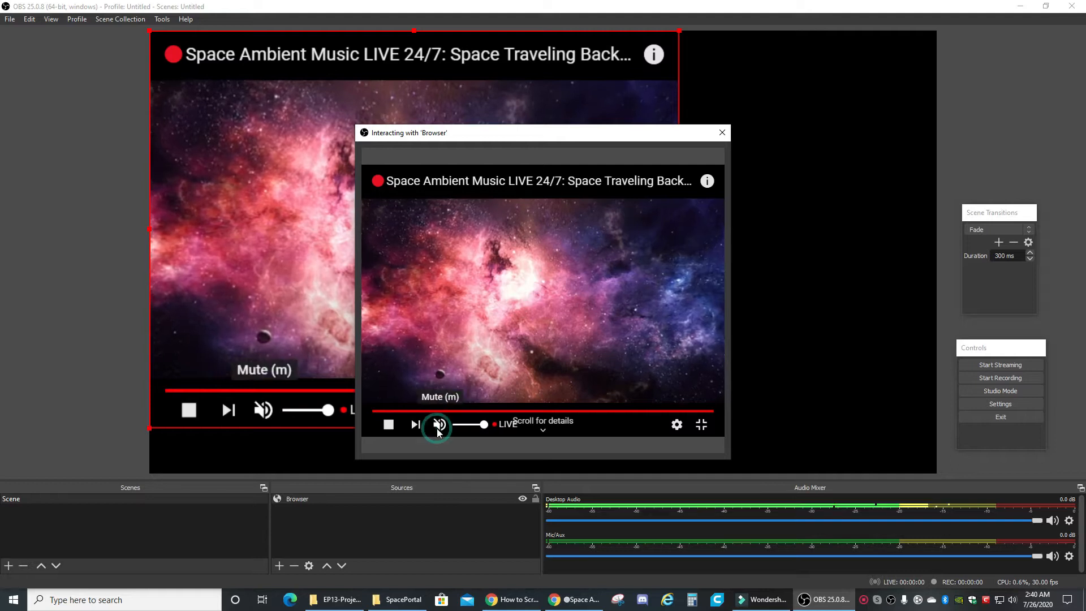
pyautogui.click(438, 425)
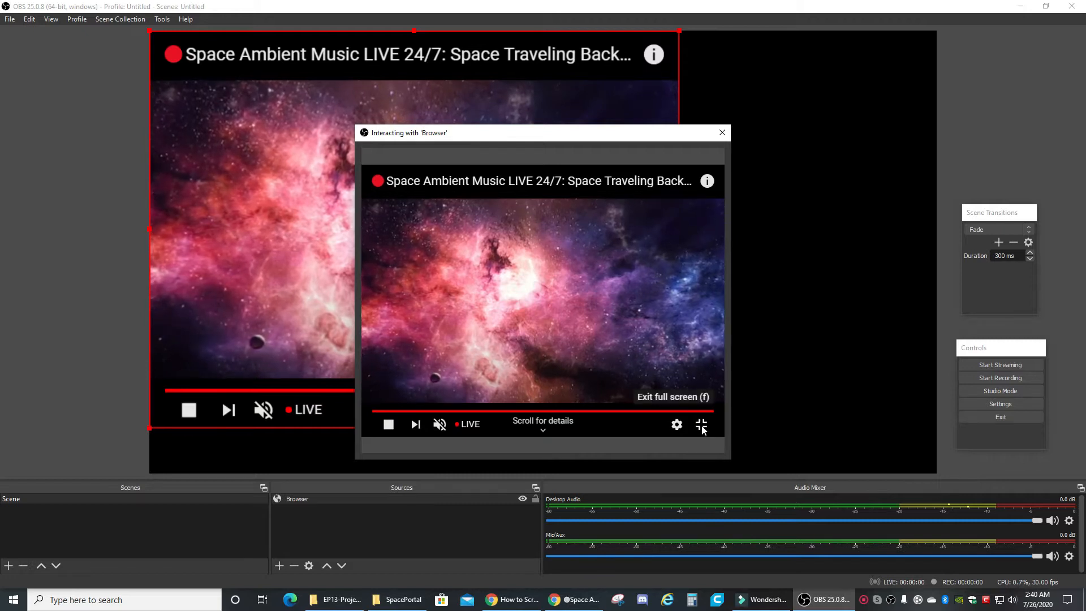
pyautogui.click(721, 132)
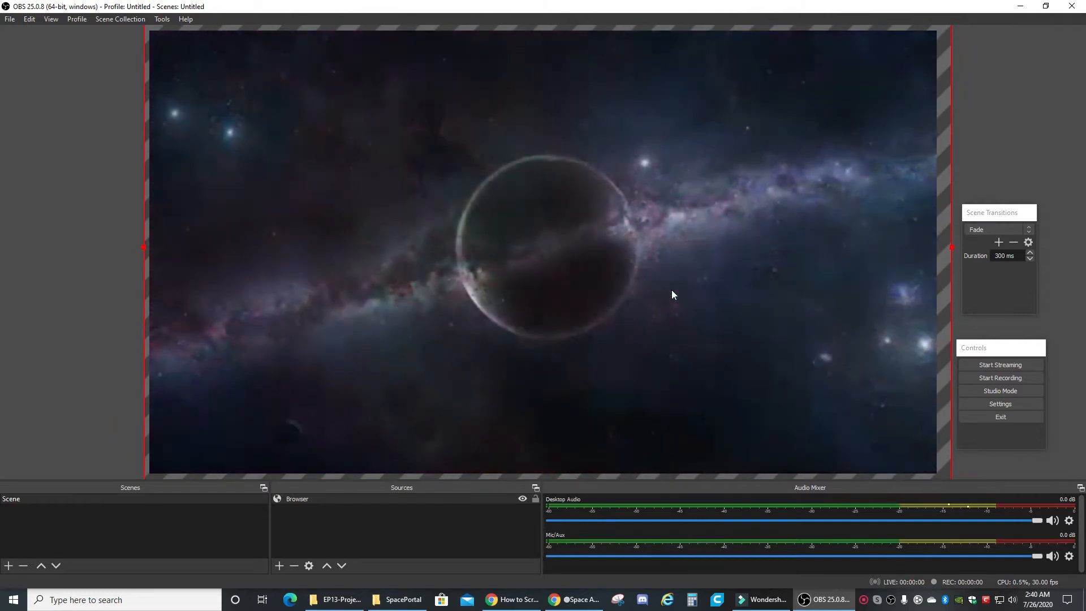
# In Photopea, start a new project from the File menu.
pyautogui.click(584, 600)
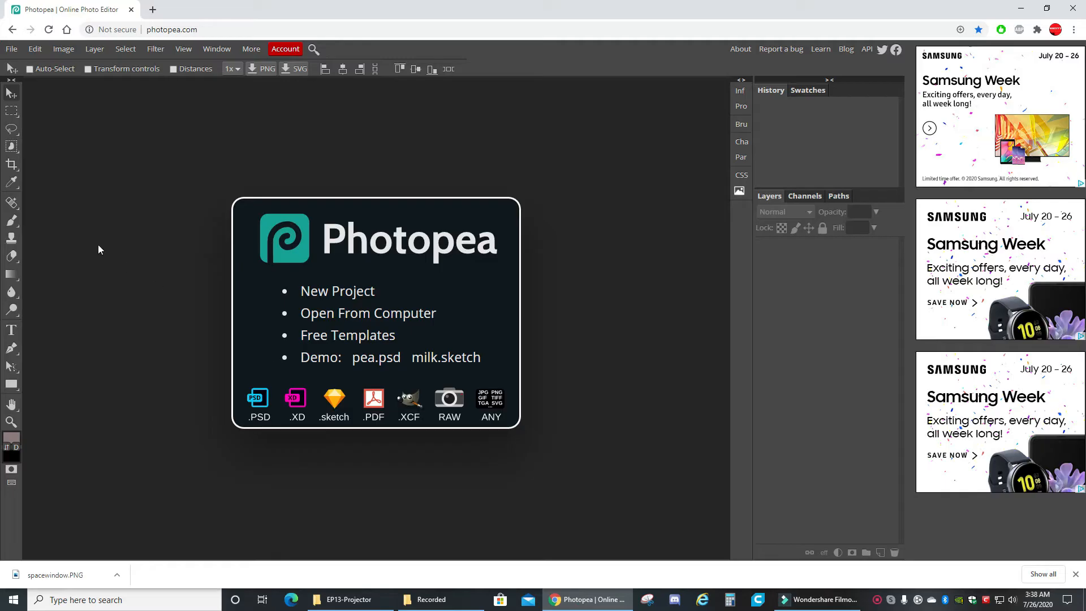
pyautogui.moveTo(118, 169)
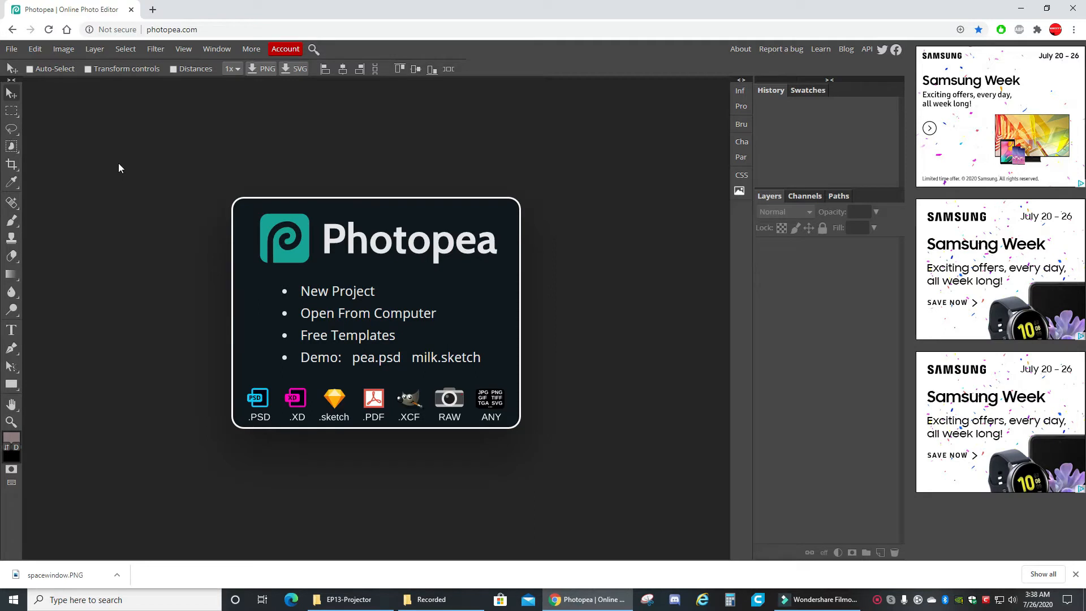
pyautogui.moveTo(49, 103)
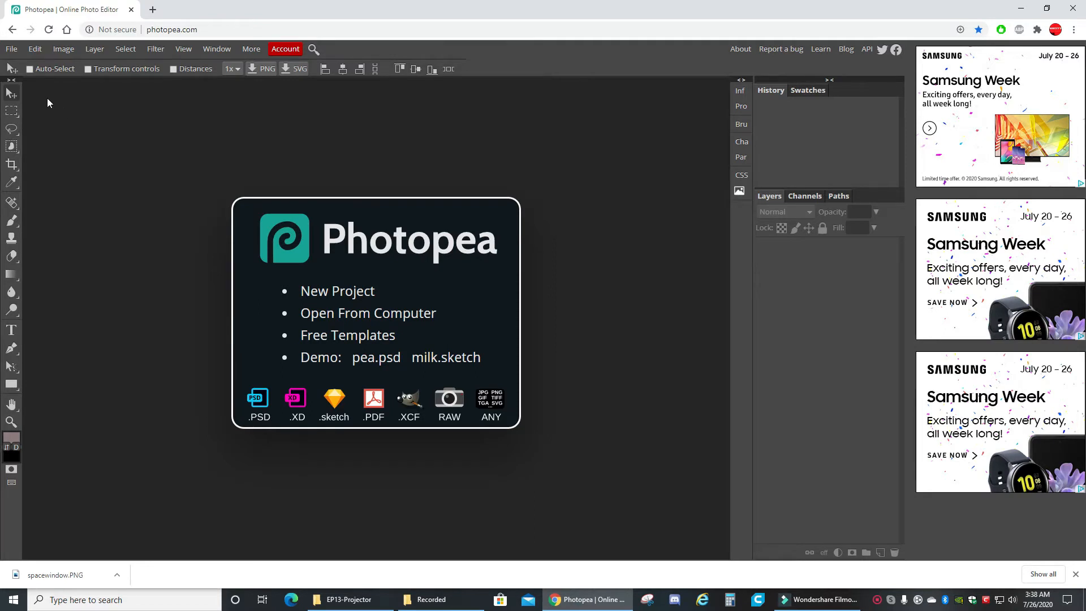
pyautogui.moveTo(11, 49)
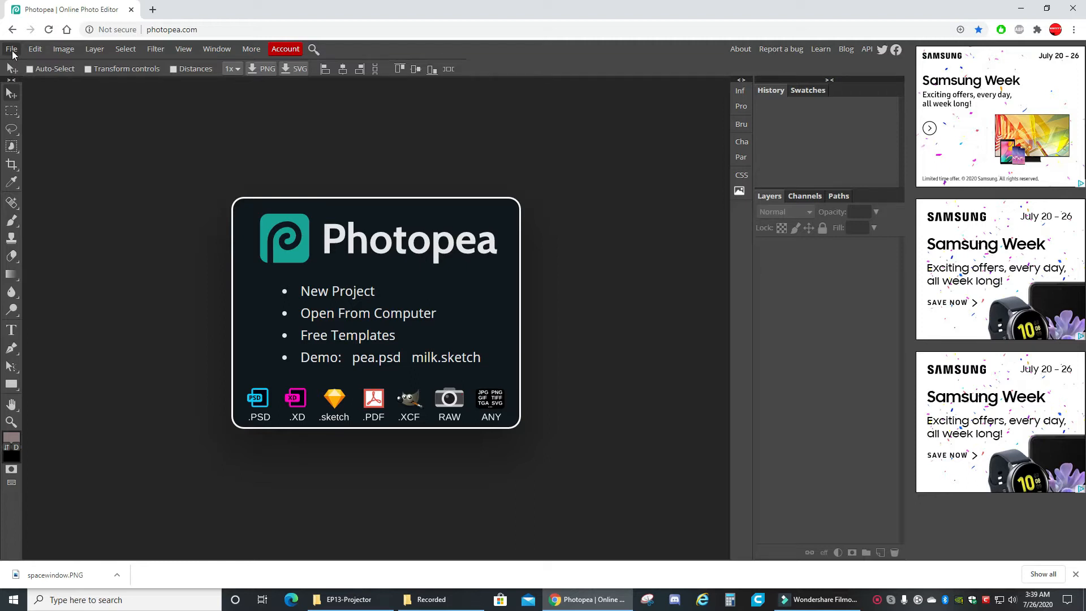
pyautogui.click(11, 49)
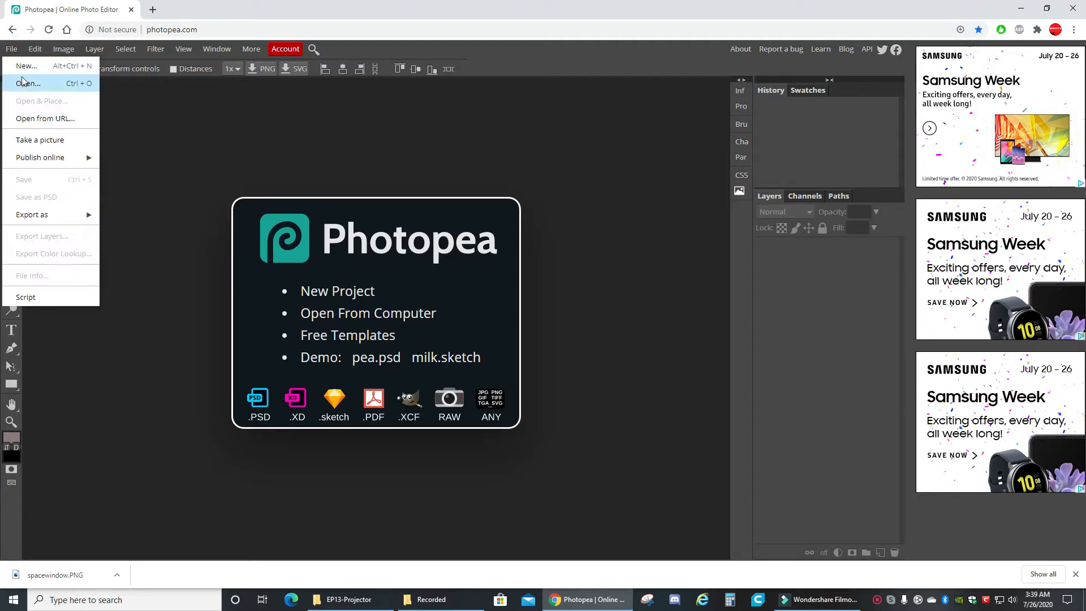
pyautogui.click(26, 66)
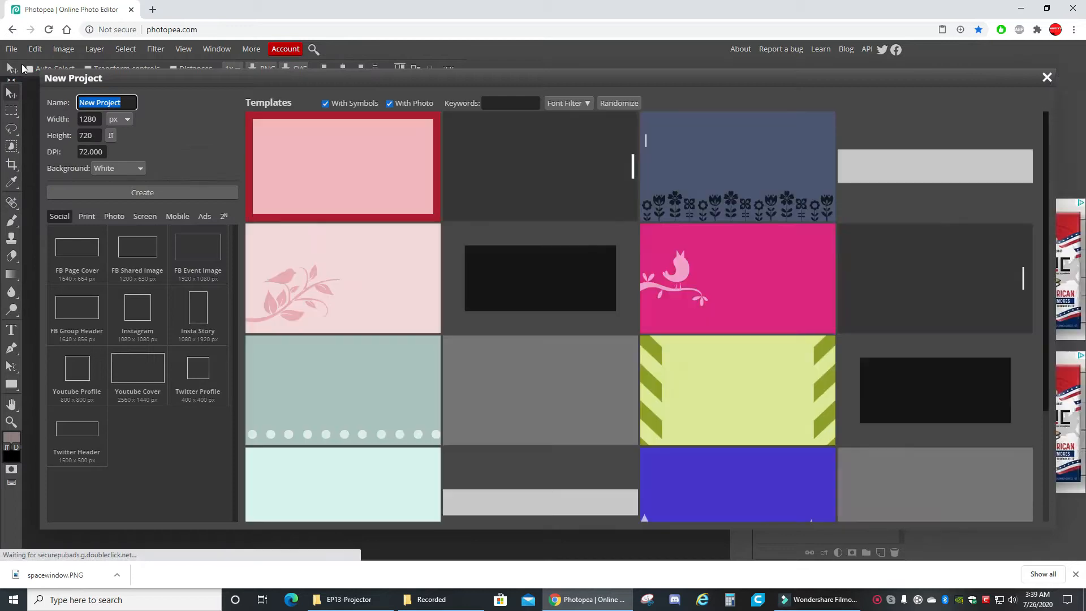
pyautogui.click(12, 49)
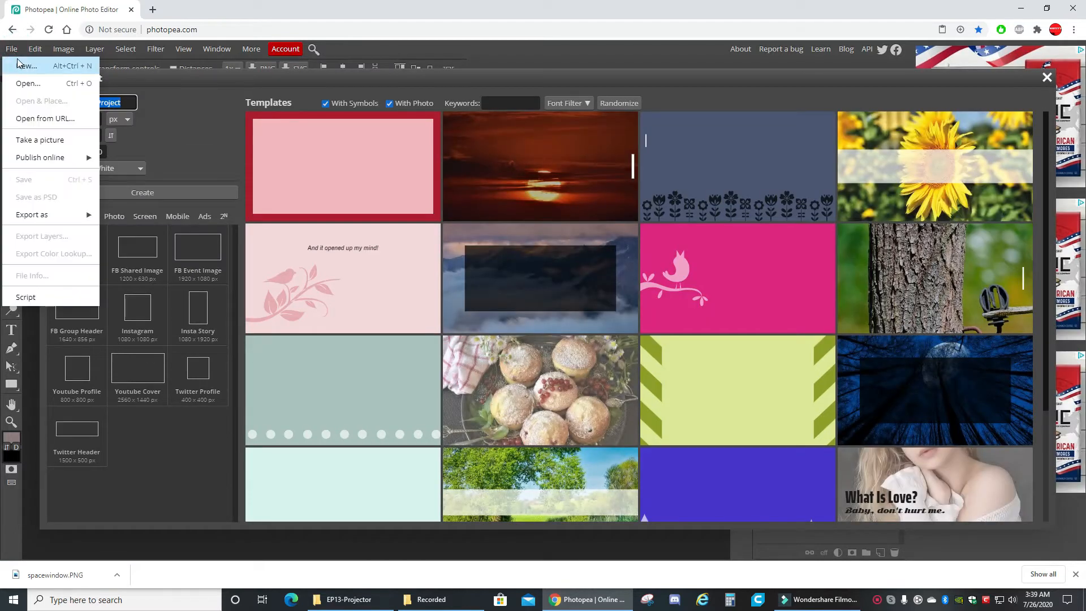
pyautogui.click(27, 66)
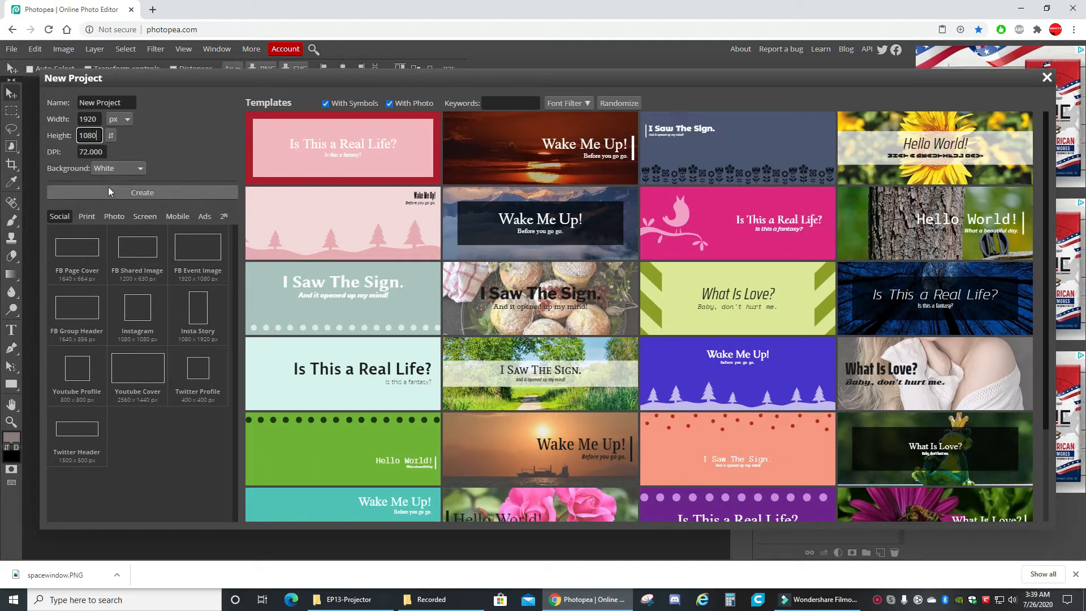
# Create the 1920×1080 canvas with a Transparent background.
pyautogui.click(118, 168)
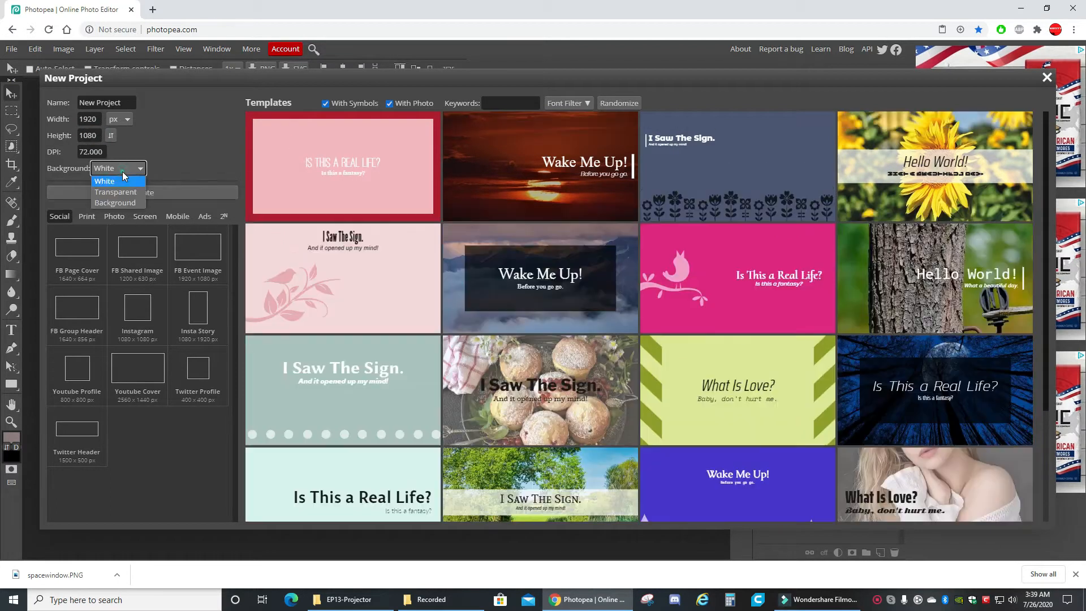
pyautogui.moveTo(116, 192)
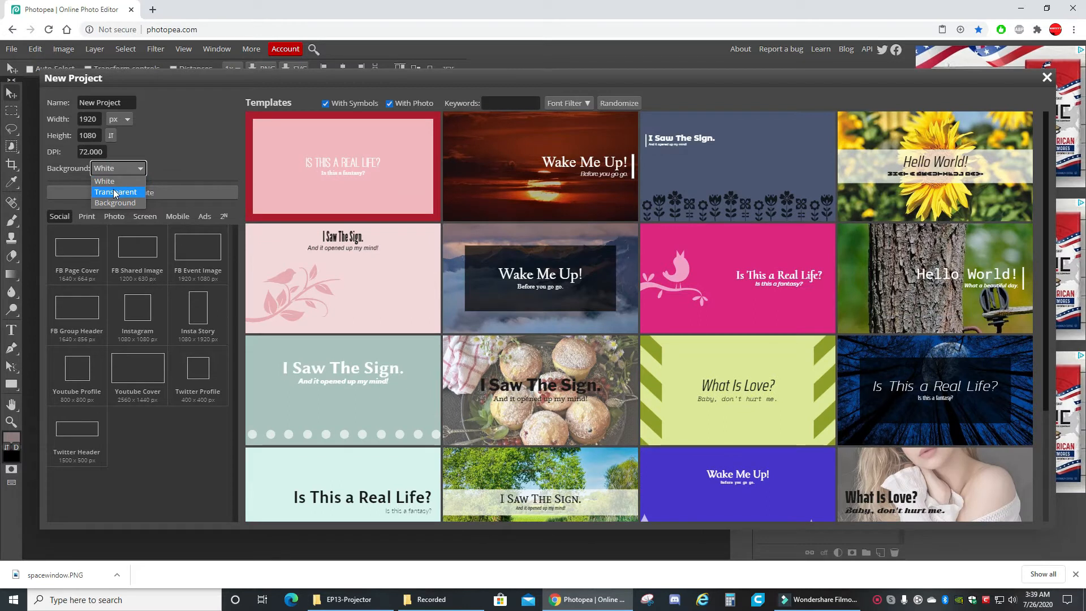
pyautogui.click(116, 193)
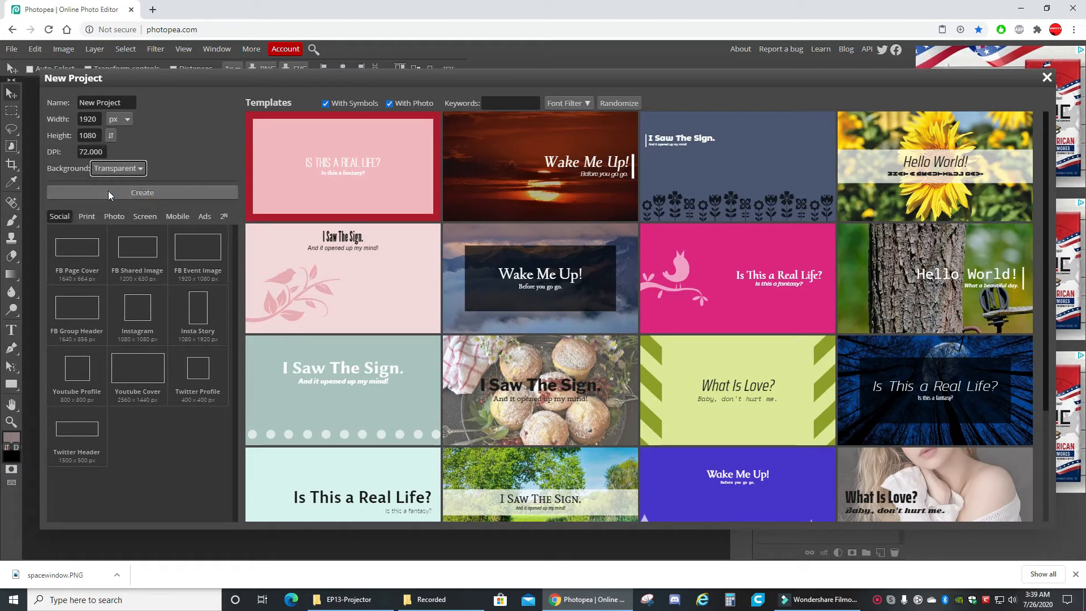
pyautogui.click(142, 192)
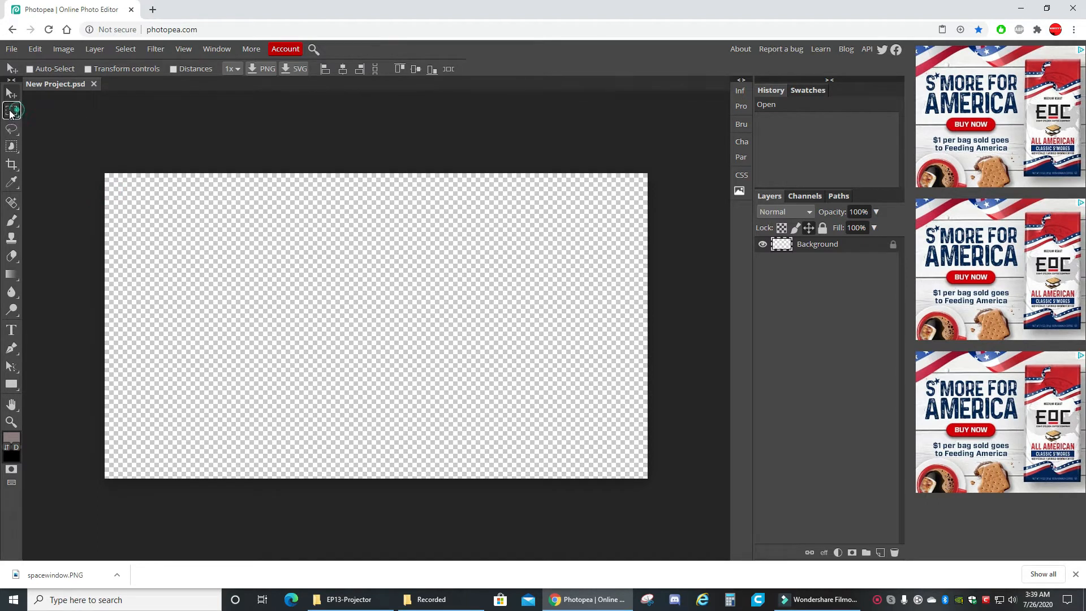
# Select a rectangle, invert it to the outer border band, and fill it with the Paint Bucket.
pyautogui.click(11, 111)
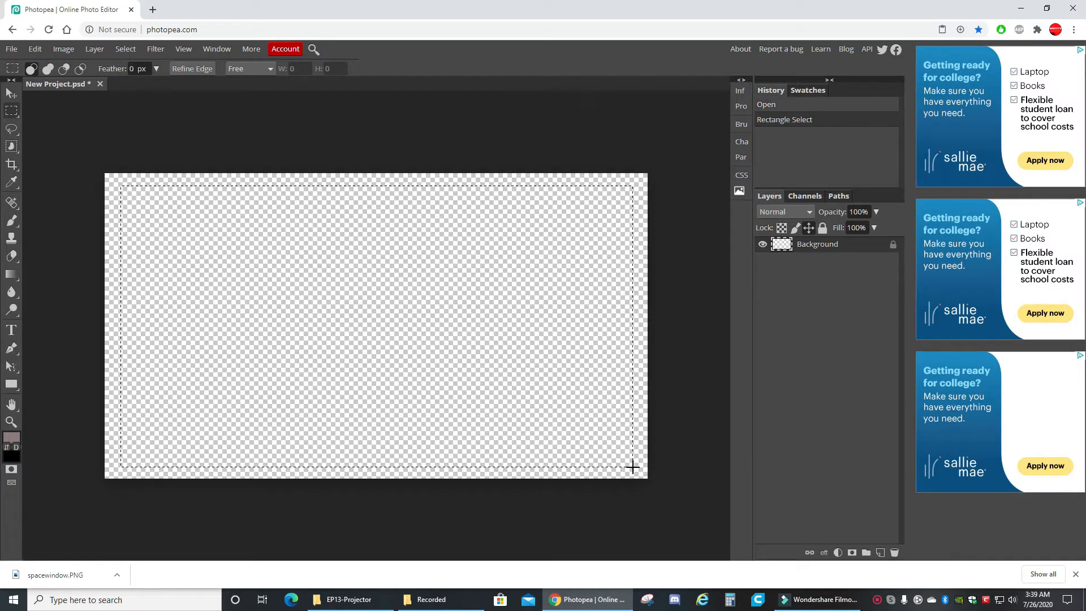
pyautogui.moveTo(561, 342)
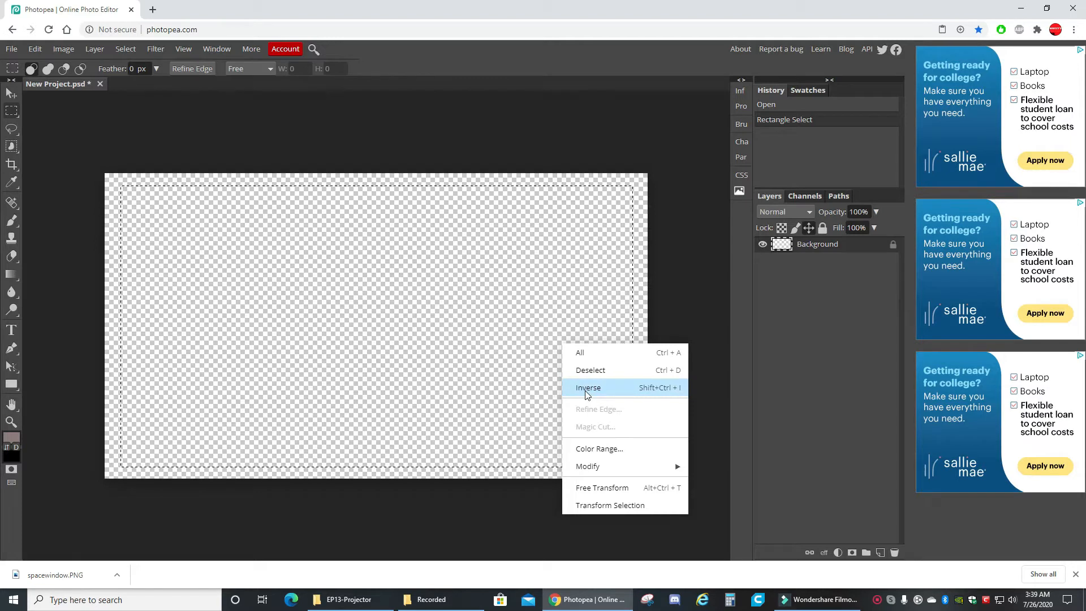
pyautogui.click(589, 387)
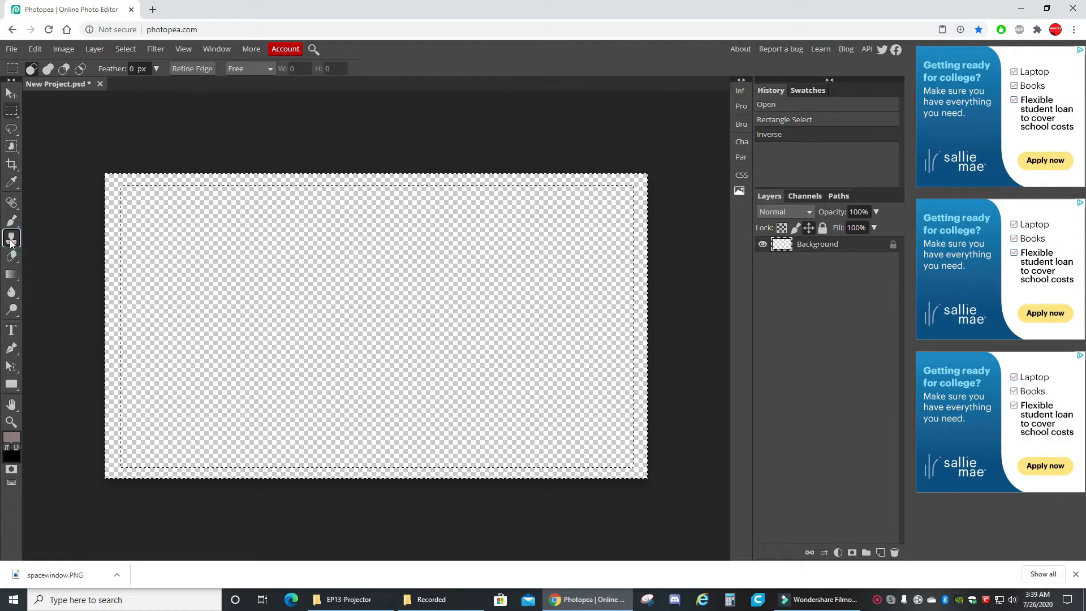
pyautogui.click(11, 221)
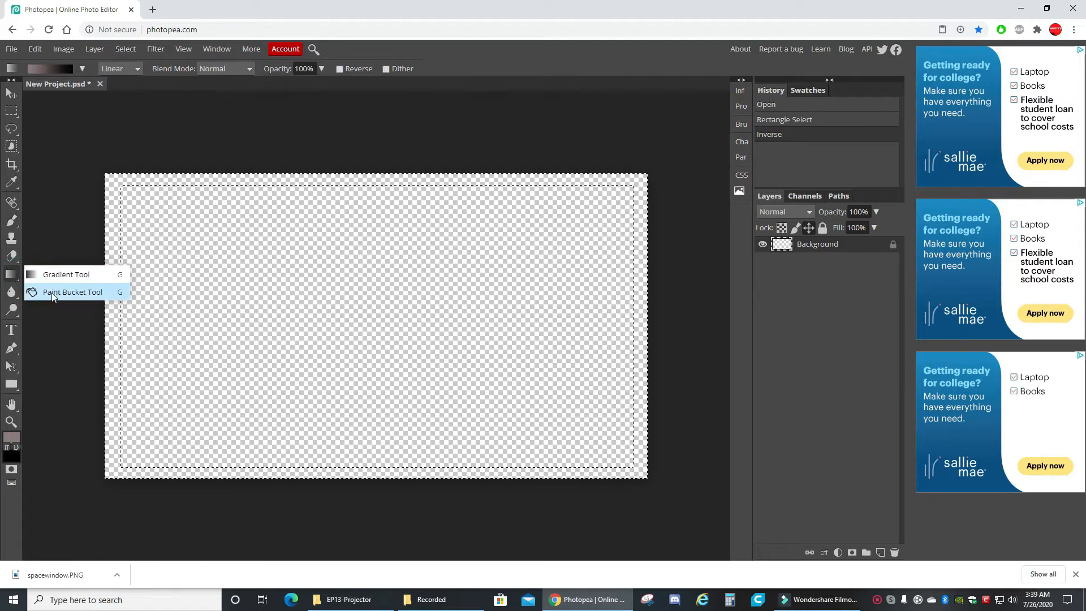
pyautogui.click(72, 292)
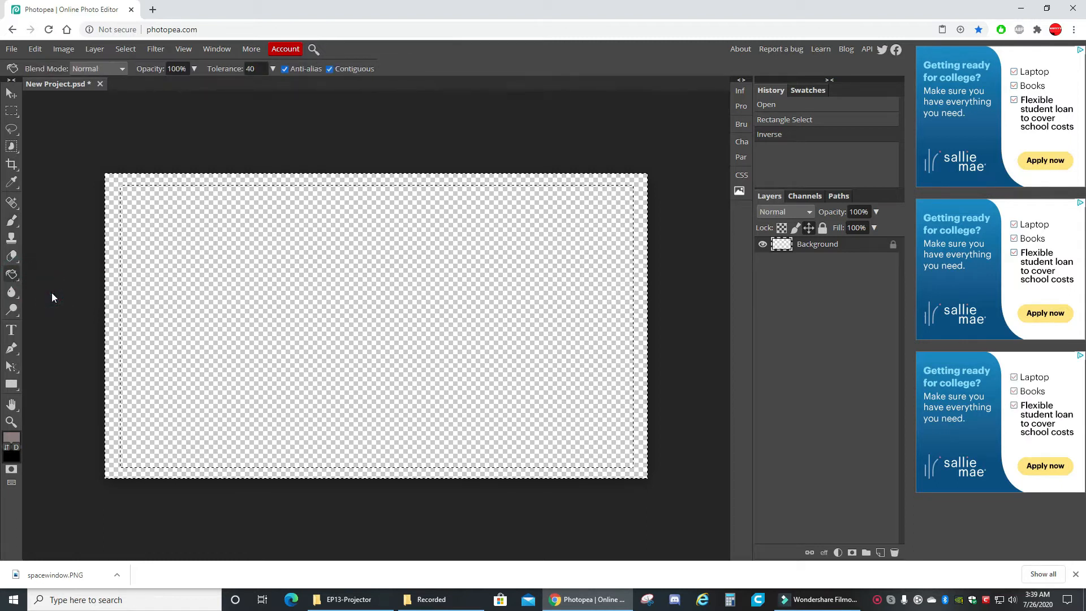
pyautogui.moveTo(113, 249)
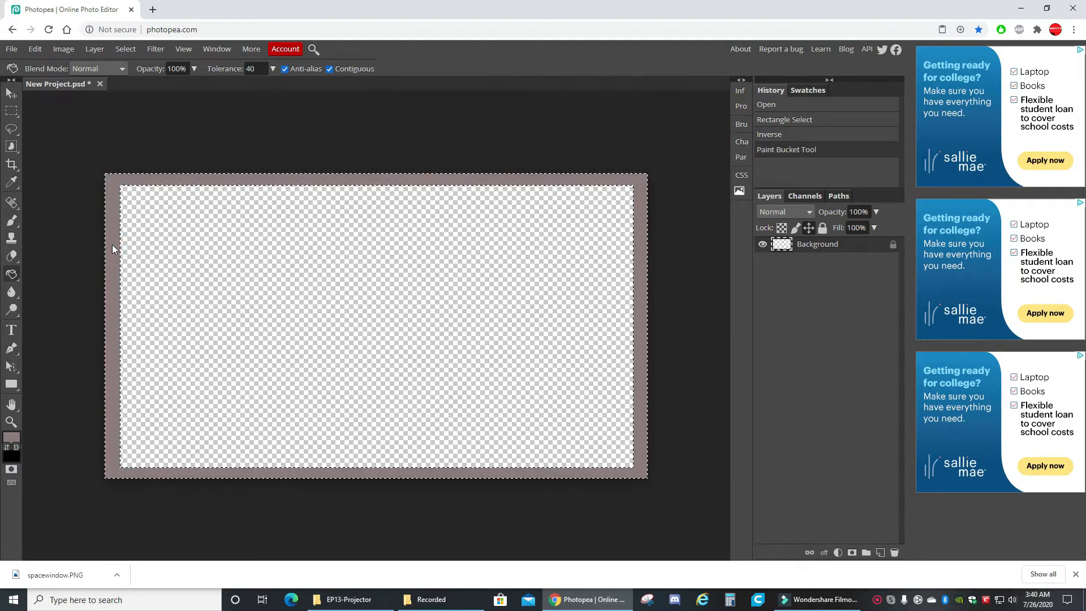
pyautogui.moveTo(220, 263)
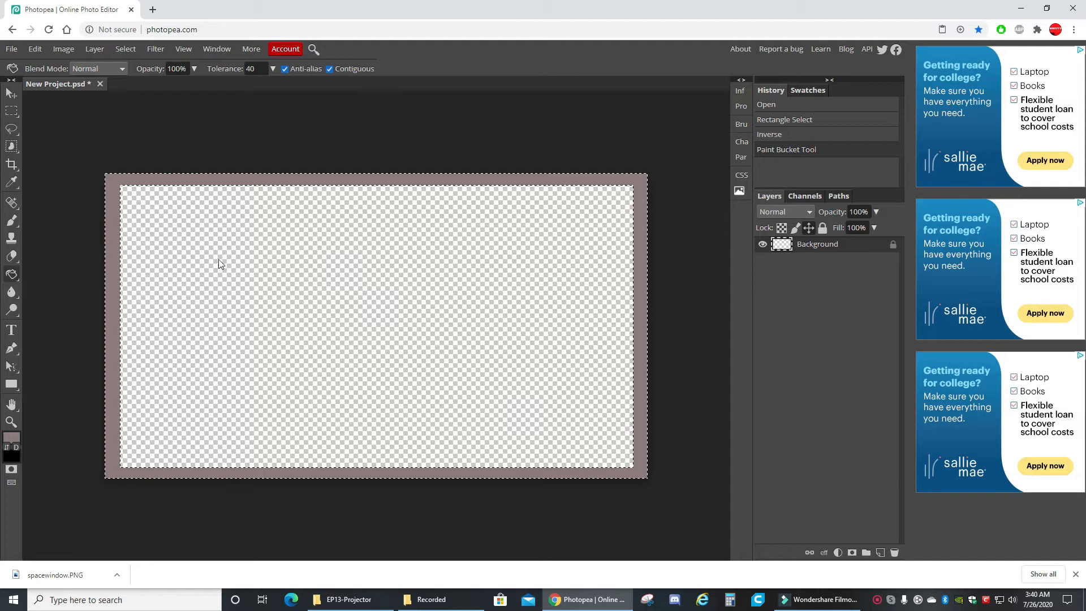
pyautogui.moveTo(10, 443)
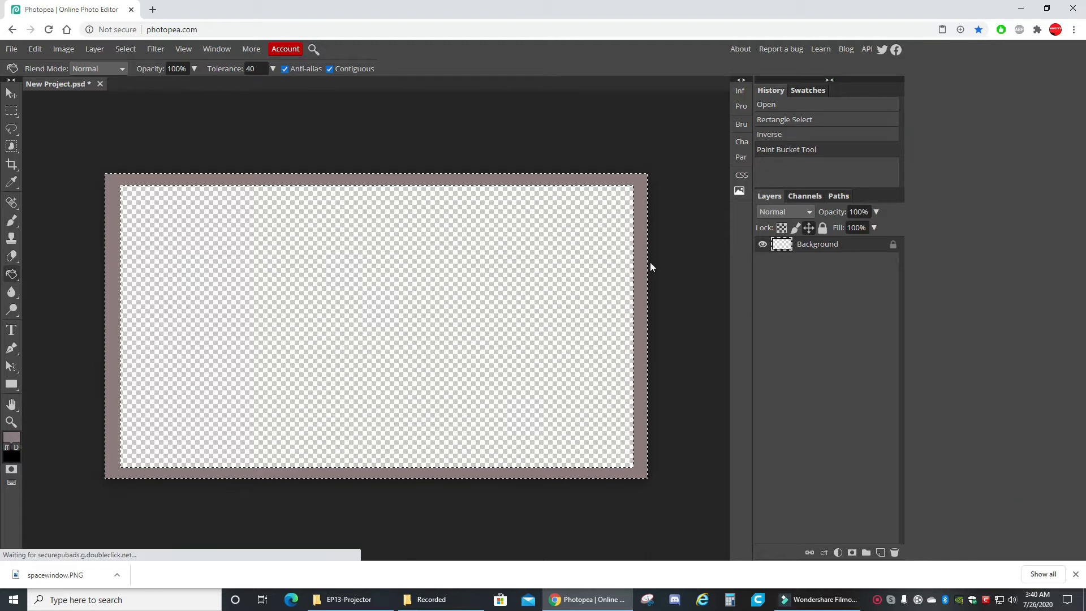
# Enable a Pattern Overlay layer style on the border and browse the pattern choices.
pyautogui.click(851, 244)
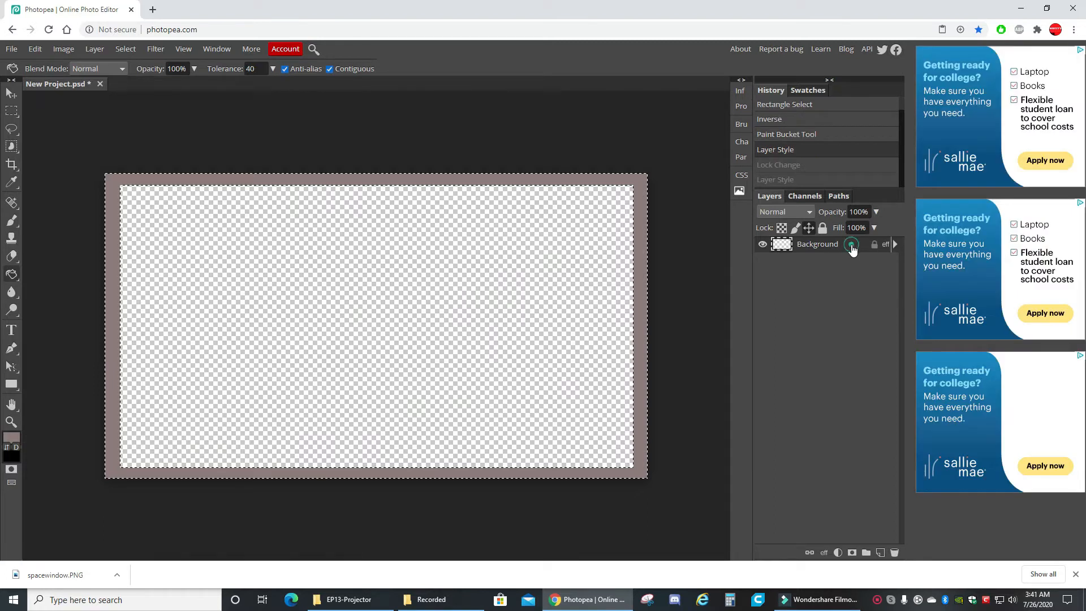
pyautogui.click(850, 245)
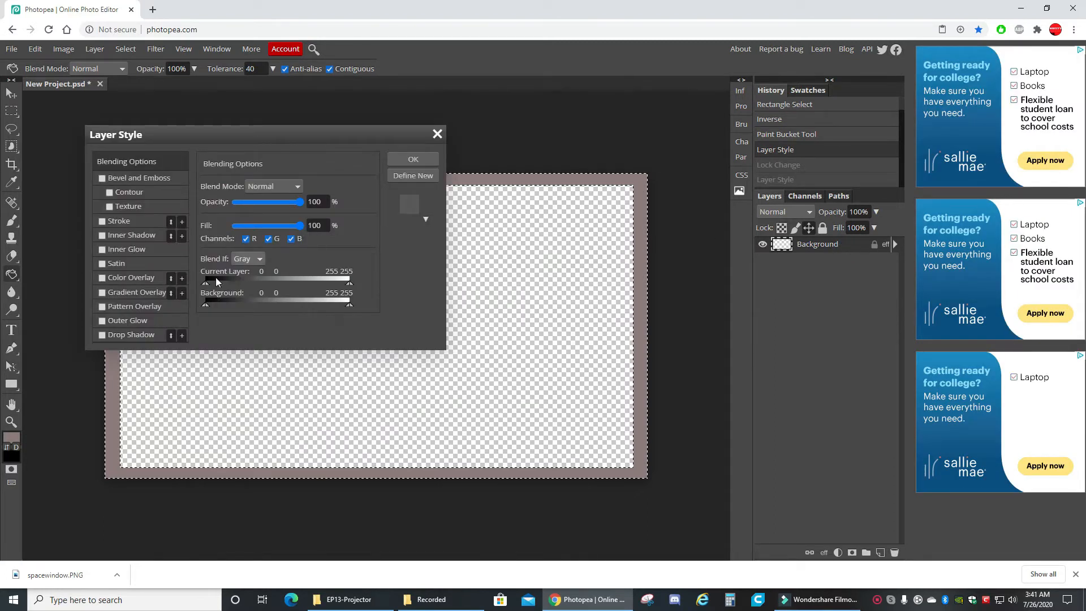
pyautogui.click(102, 306)
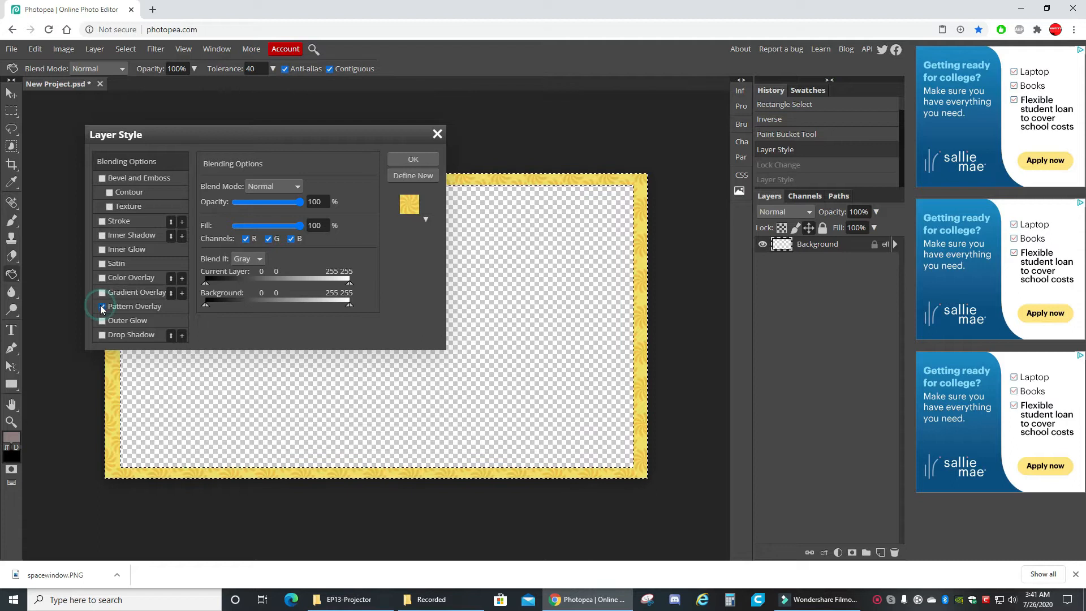
pyautogui.click(102, 306)
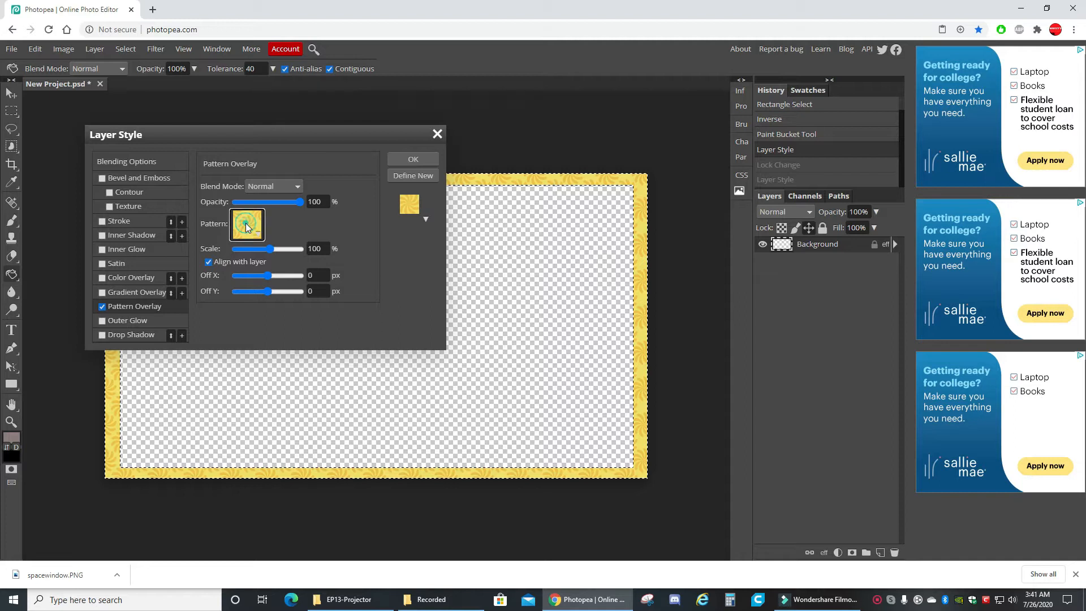
pyautogui.click(247, 224)
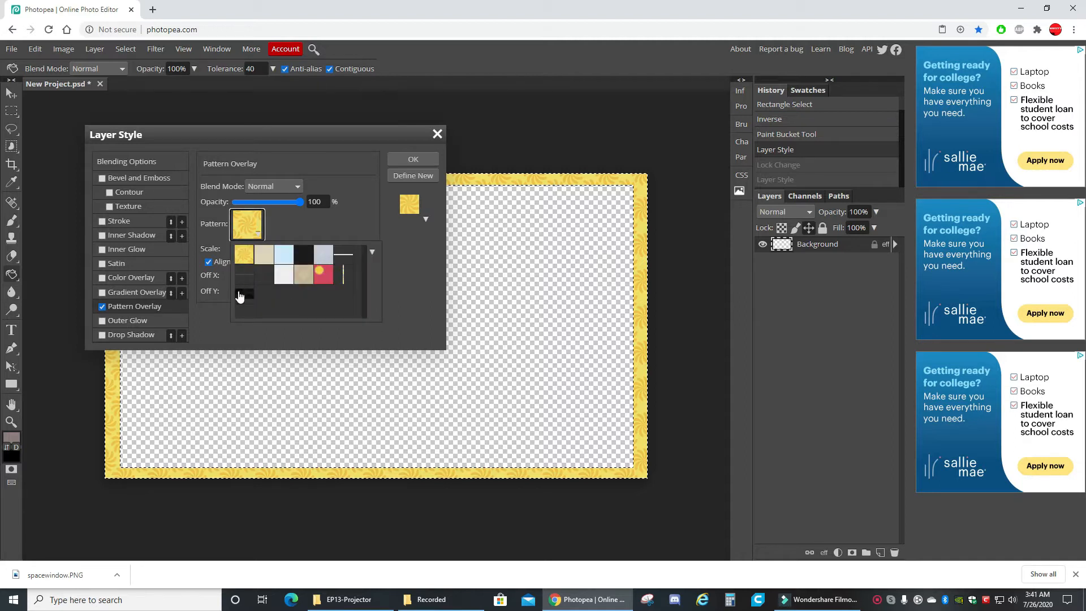
pyautogui.moveTo(243, 299)
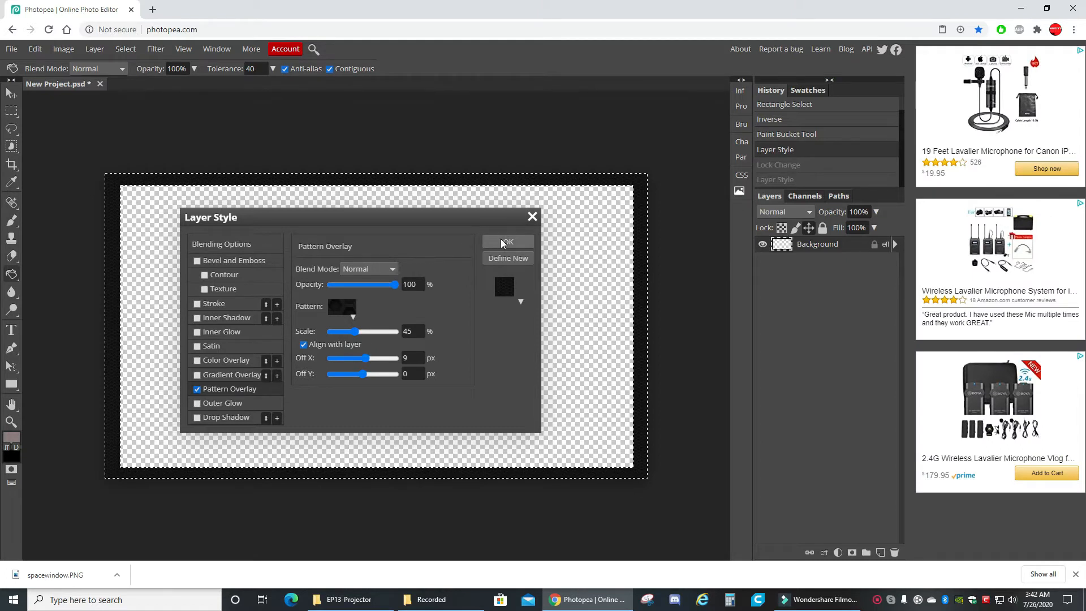
pyautogui.moveTo(210, 350)
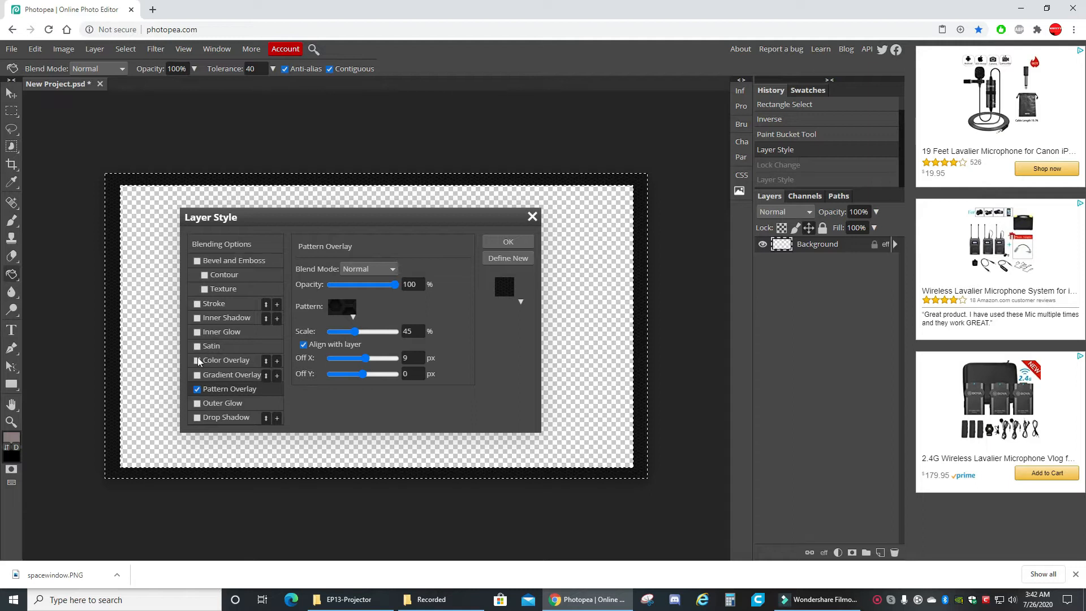
pyautogui.moveTo(197, 322)
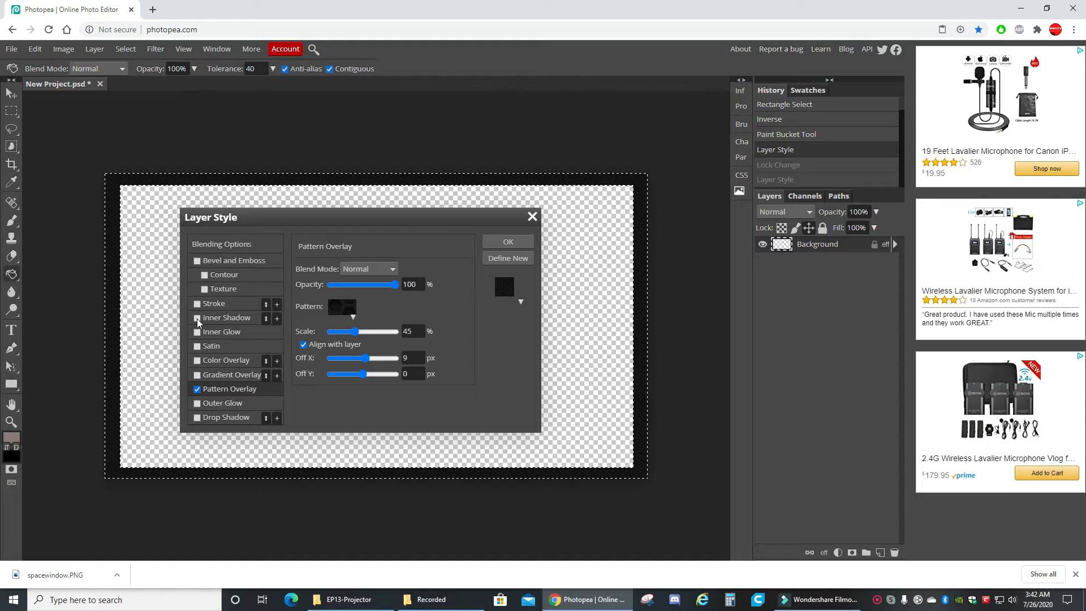
# Add Inner Shadow, Bevel and Emboss, and Gradient Overlay effects to the frame and apply them.
pyautogui.click(197, 317)
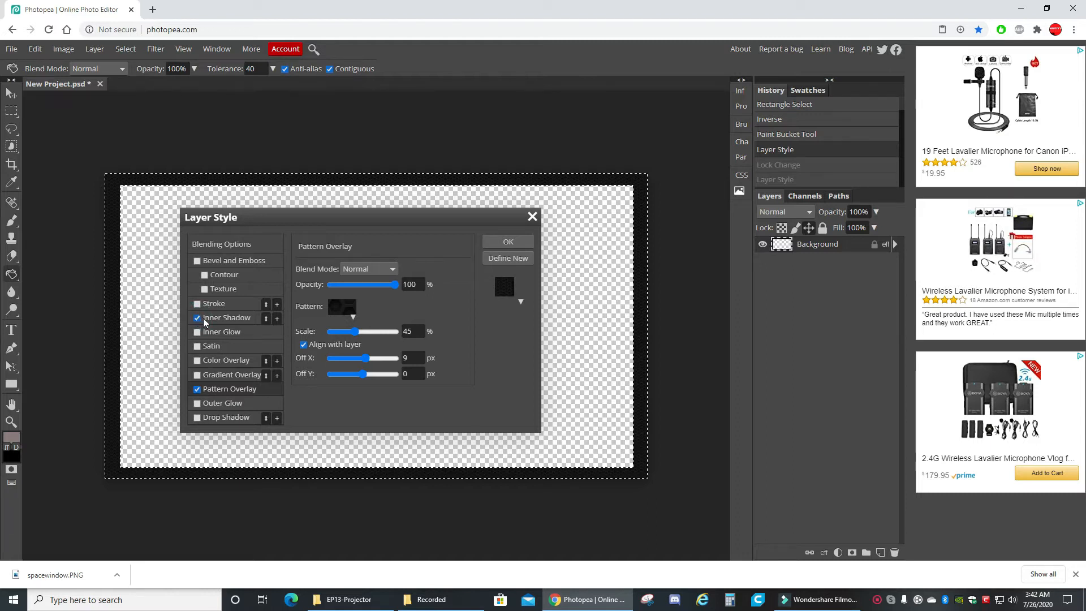
pyautogui.click(227, 317)
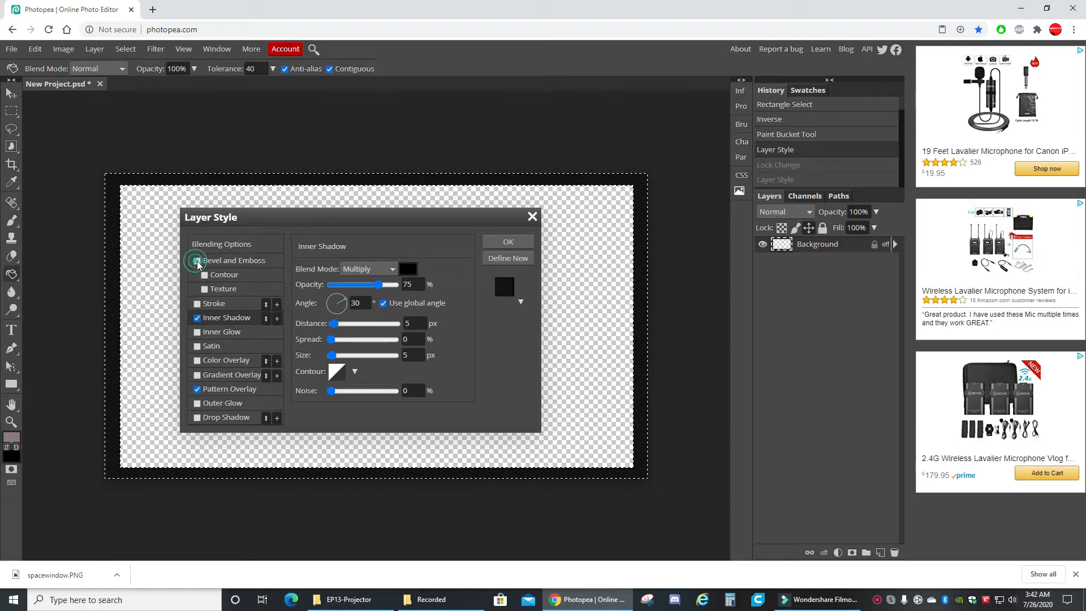
pyautogui.click(197, 261)
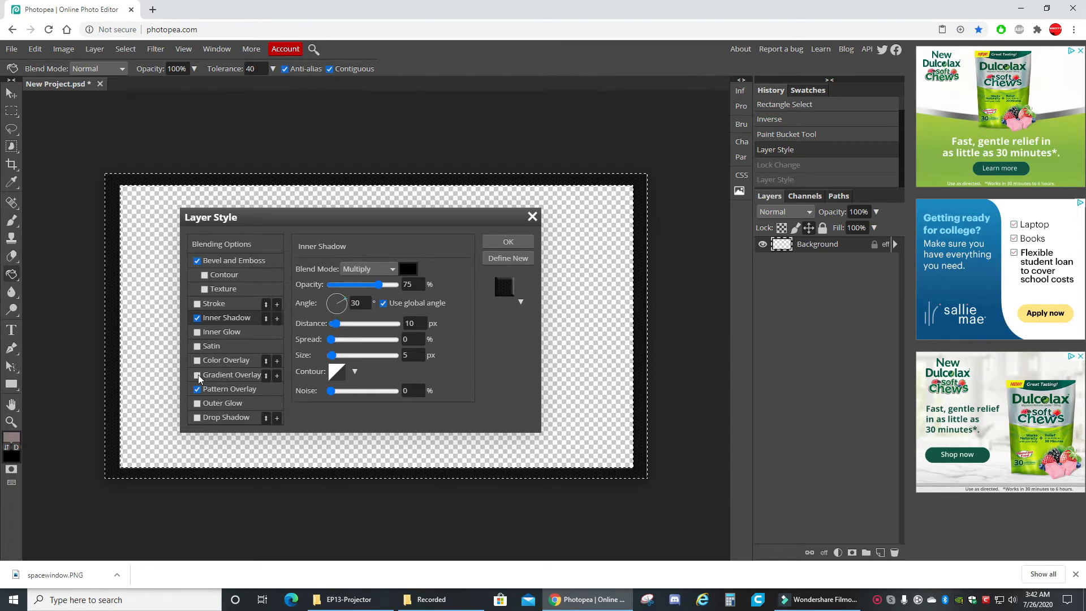
pyautogui.click(196, 375)
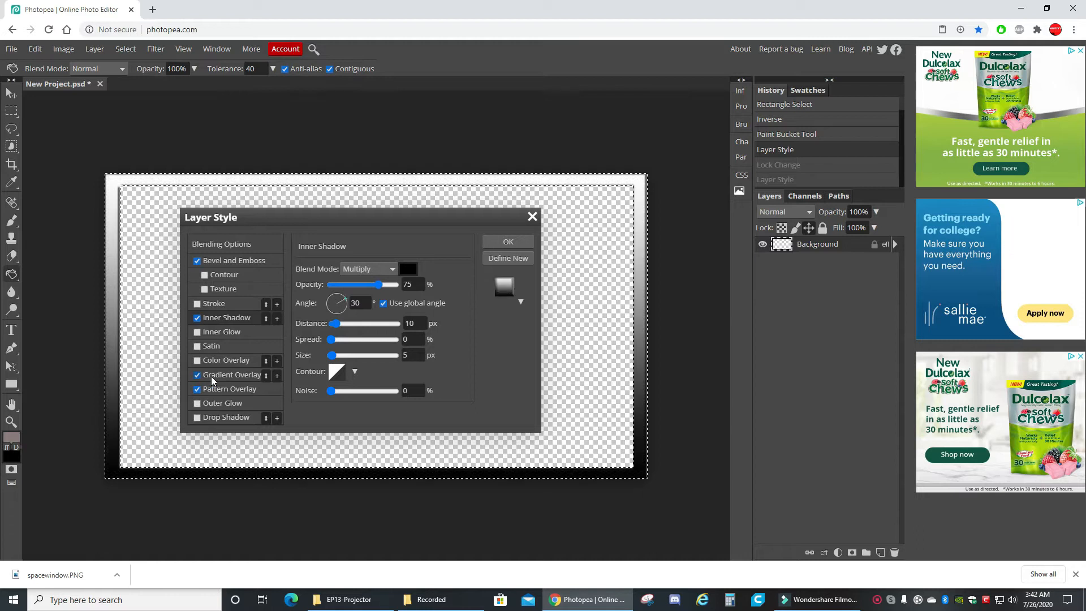
pyautogui.click(232, 374)
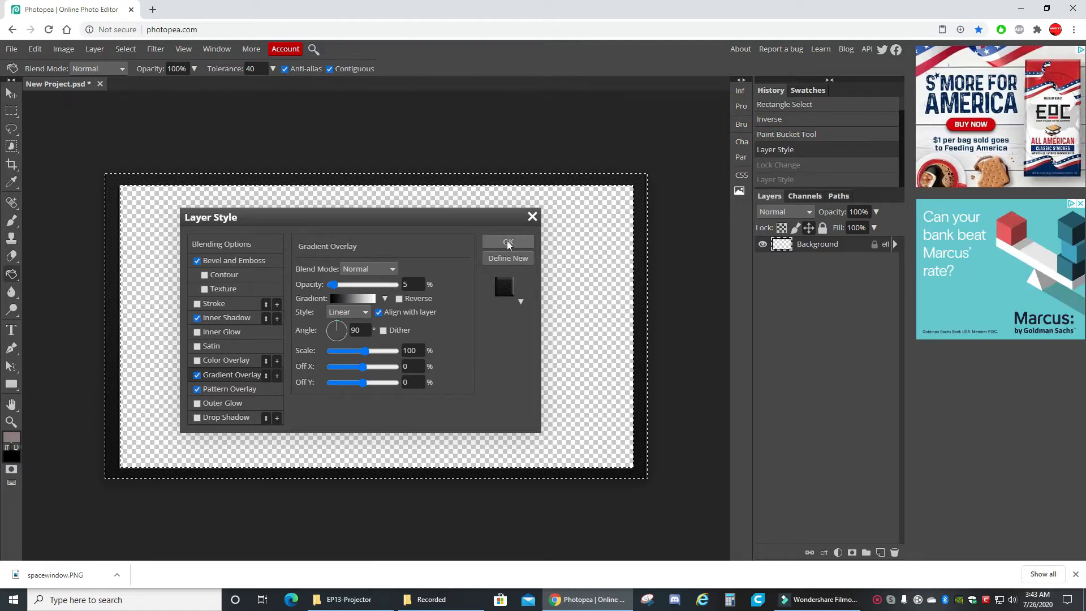
pyautogui.click(508, 242)
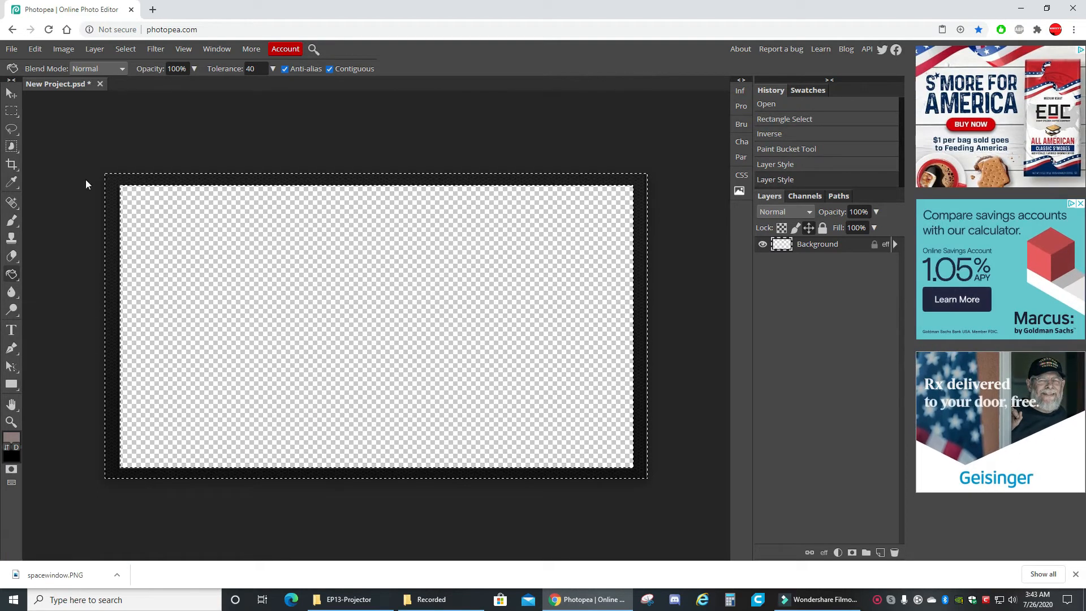
pyautogui.moveTo(375, 248)
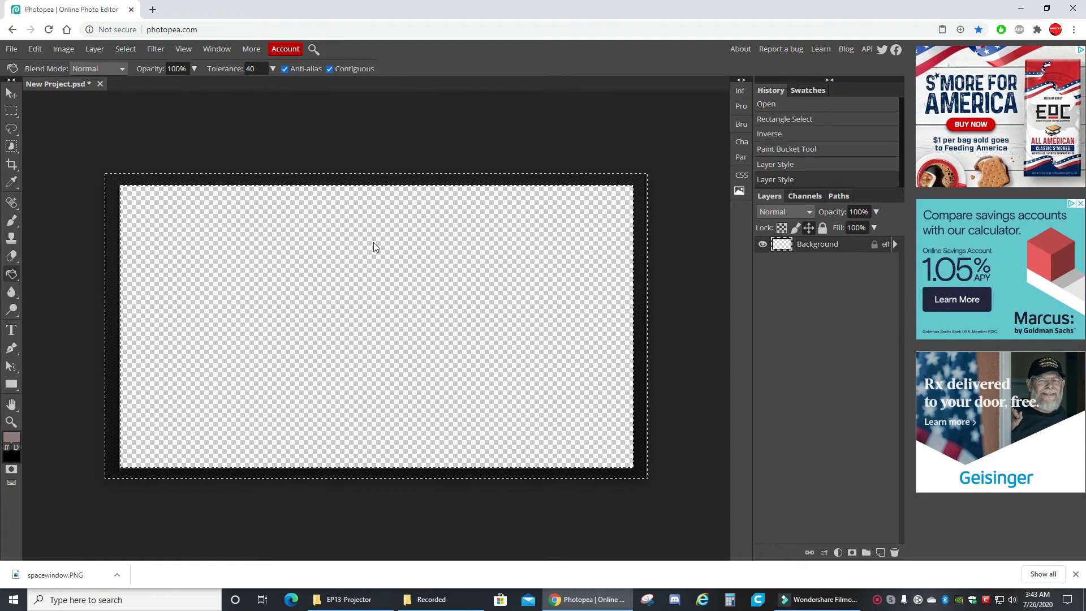
pyautogui.moveTo(225, 202)
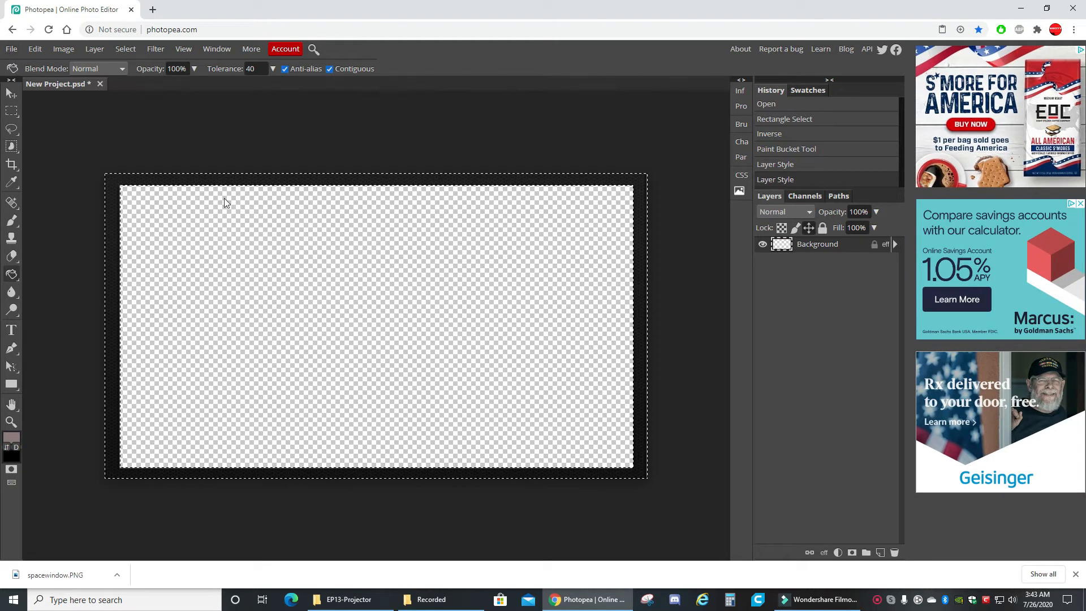
pyautogui.moveTo(230, 152)
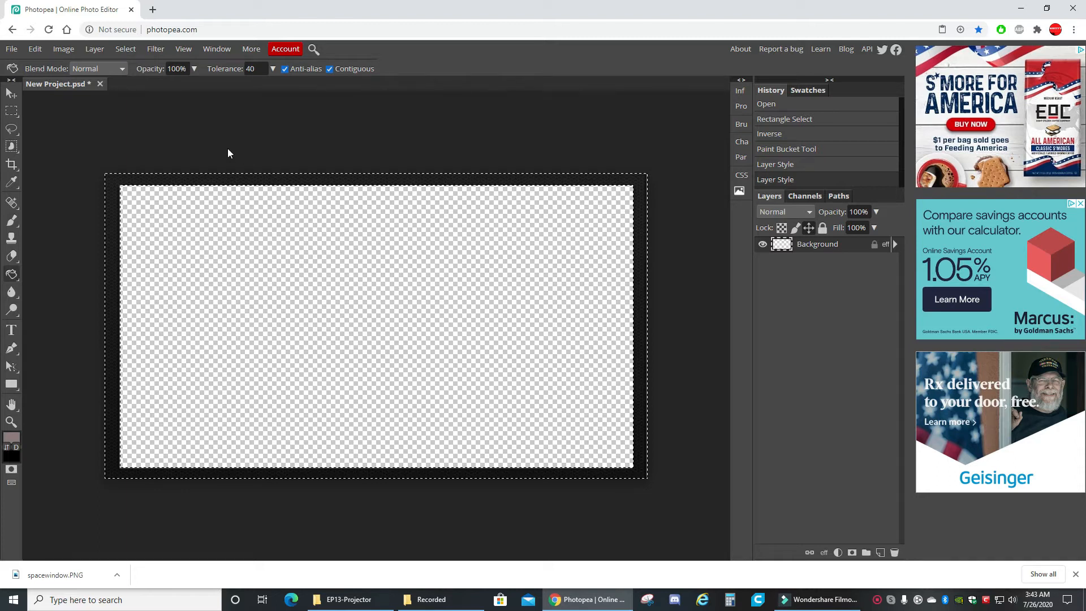
# Export the frame as a PNG from Photopea.
pyautogui.click(11, 49)
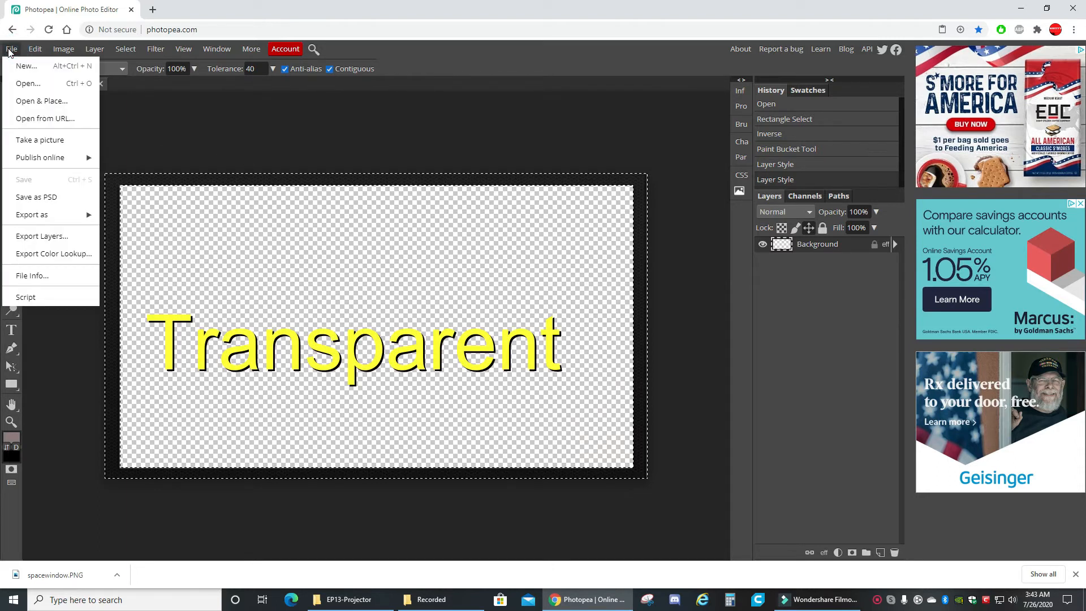
pyautogui.click(32, 214)
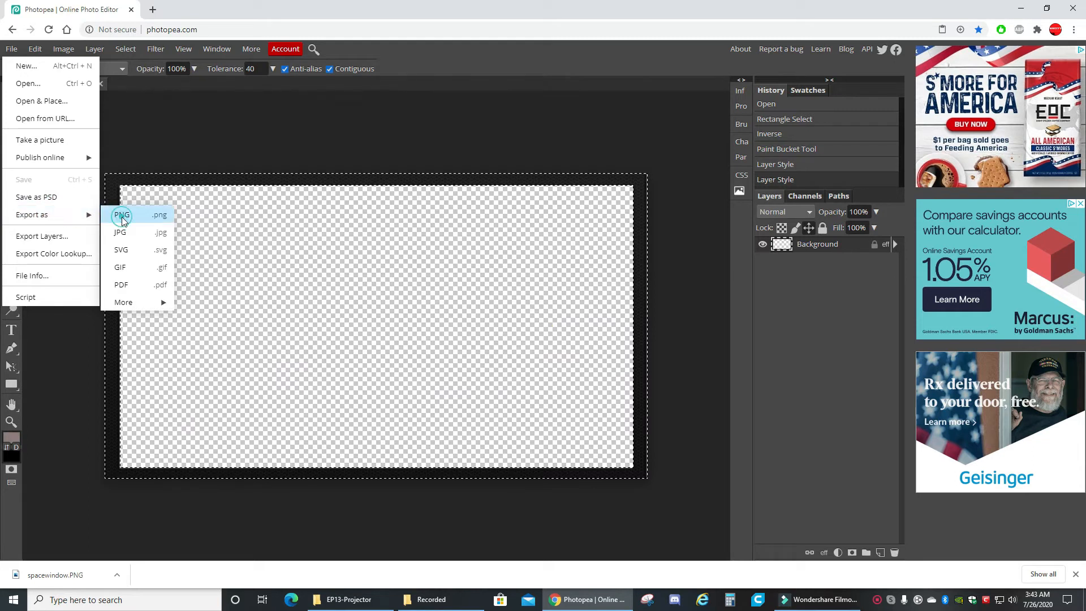
pyautogui.click(123, 215)
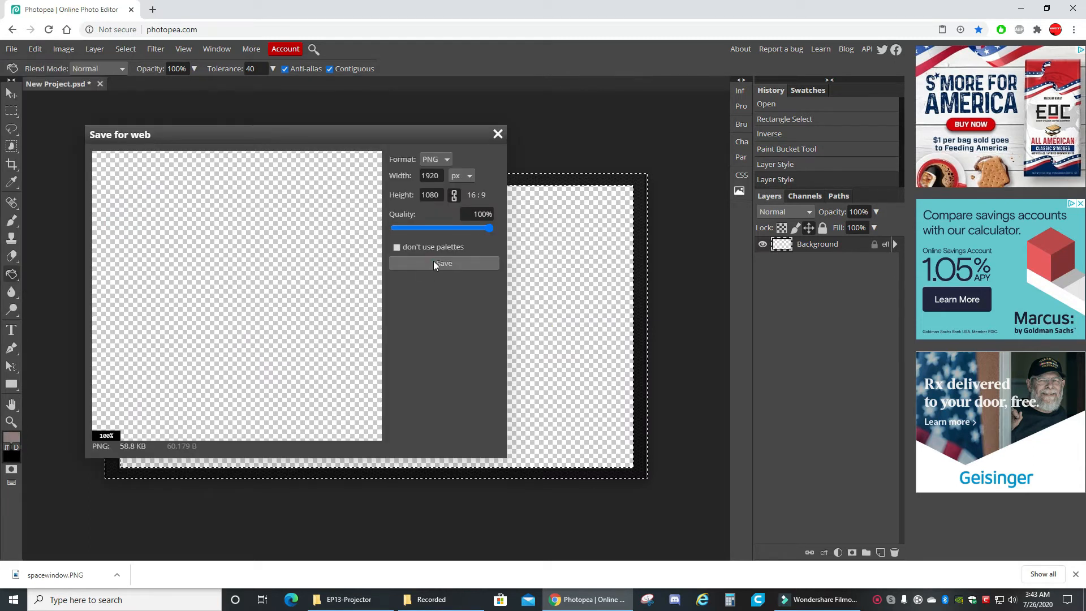
pyautogui.click(443, 264)
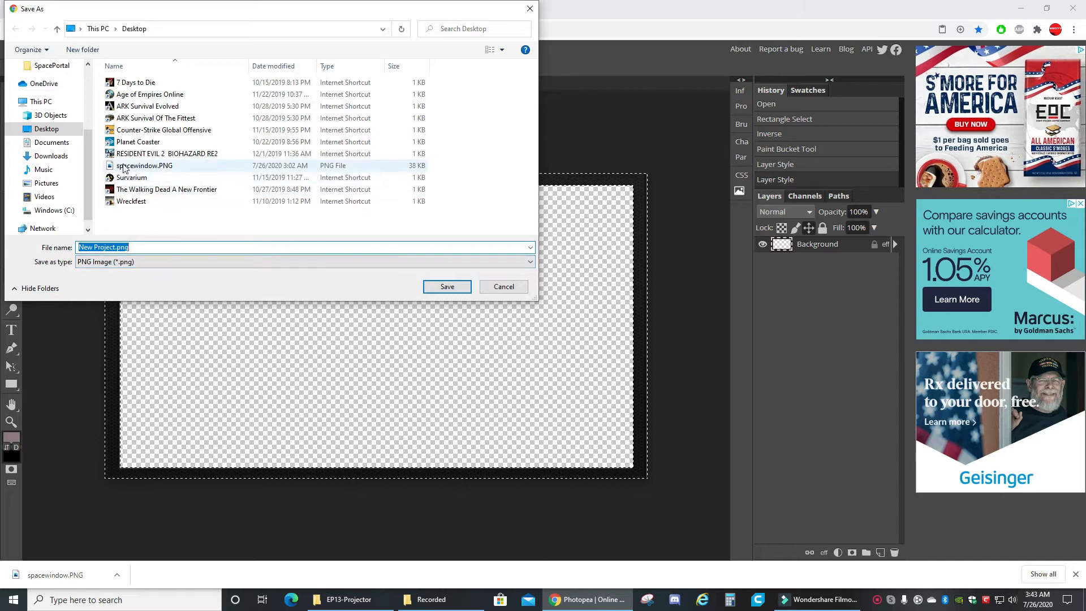
# Save it as spacewindow.PNG on the Desktop, replacing the existing file, and return to OBS.
pyautogui.click(143, 165)
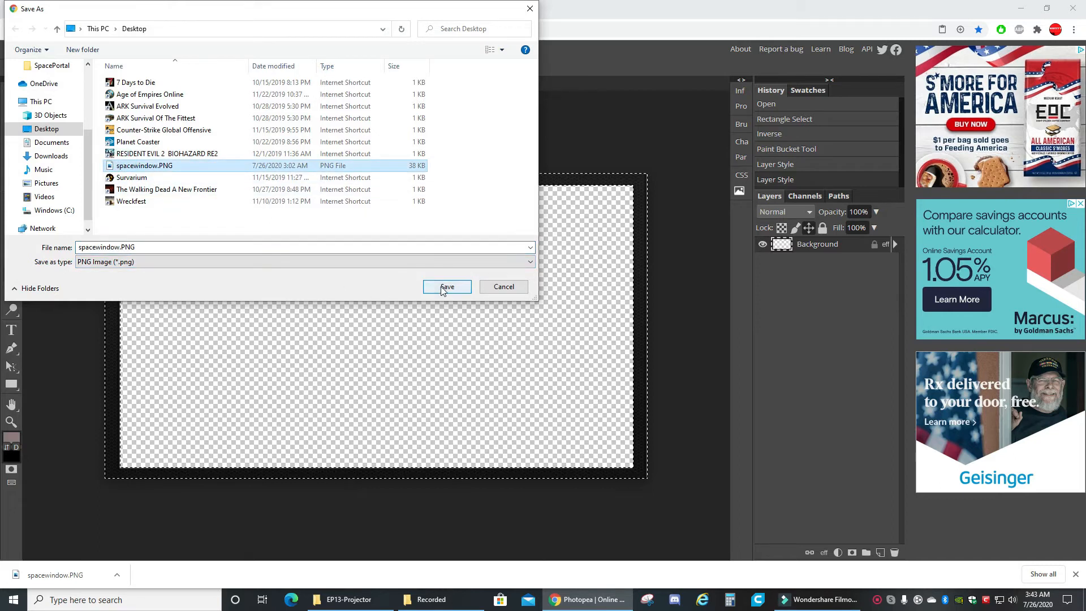
pyautogui.click(446, 286)
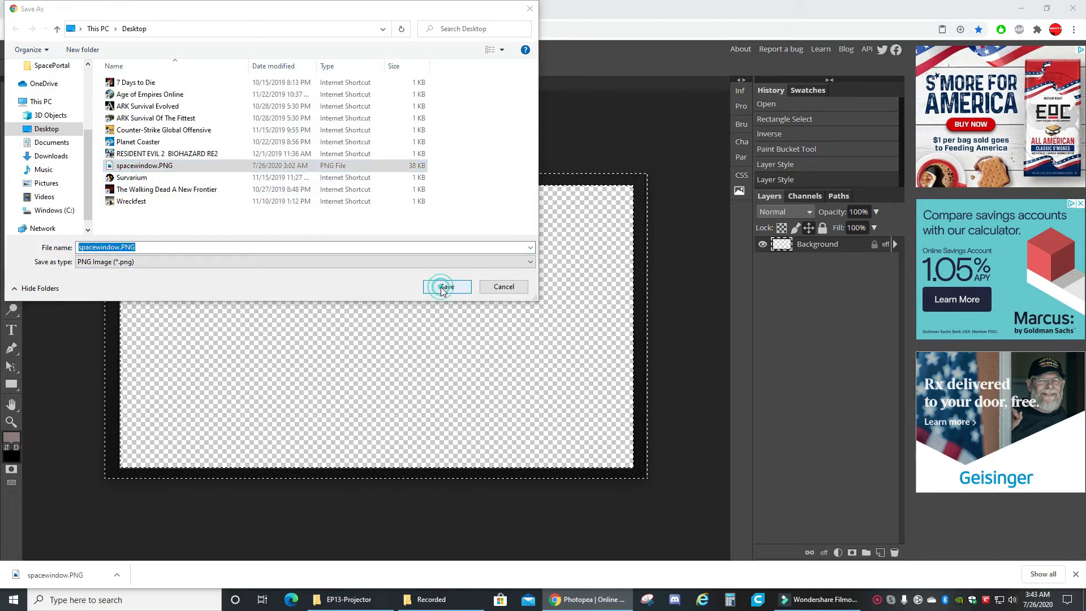
pyautogui.click(447, 287)
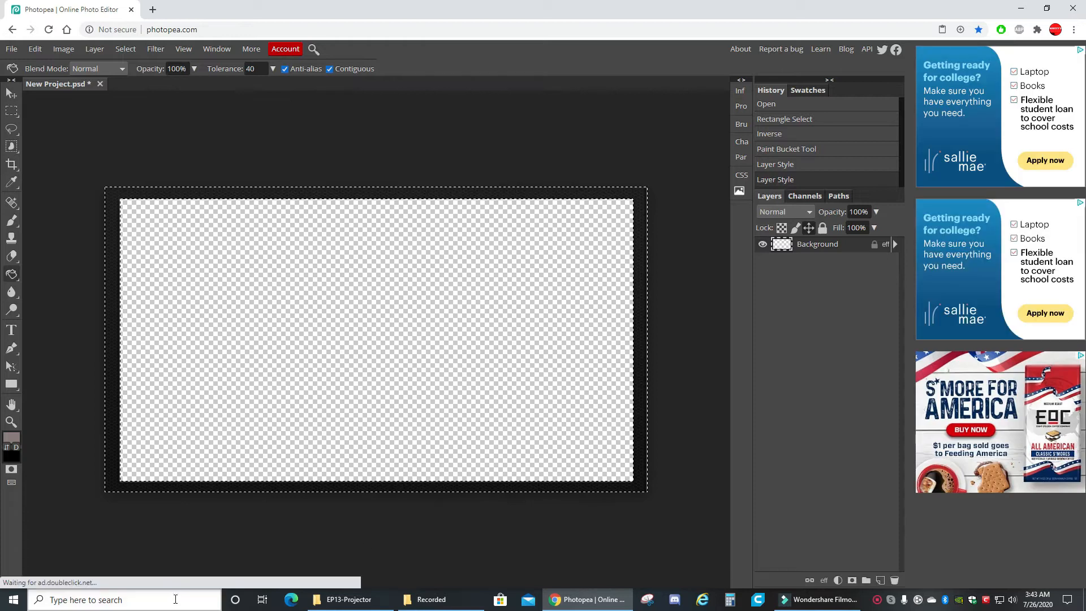
pyautogui.write('ob')
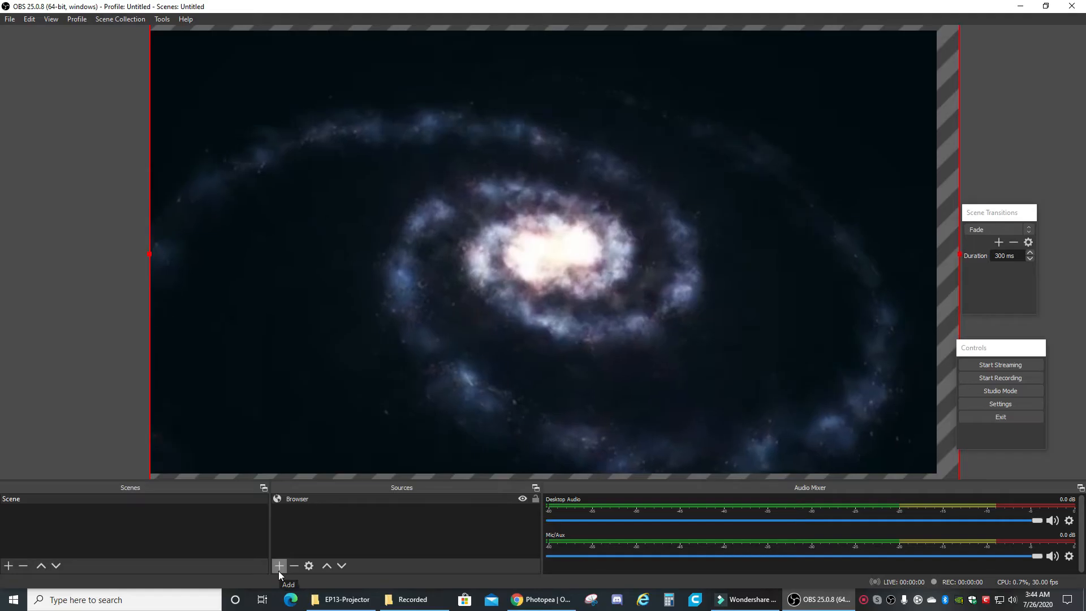
# Add a new Image source to the OBS scene and browse for its file.
pyautogui.click(278, 565)
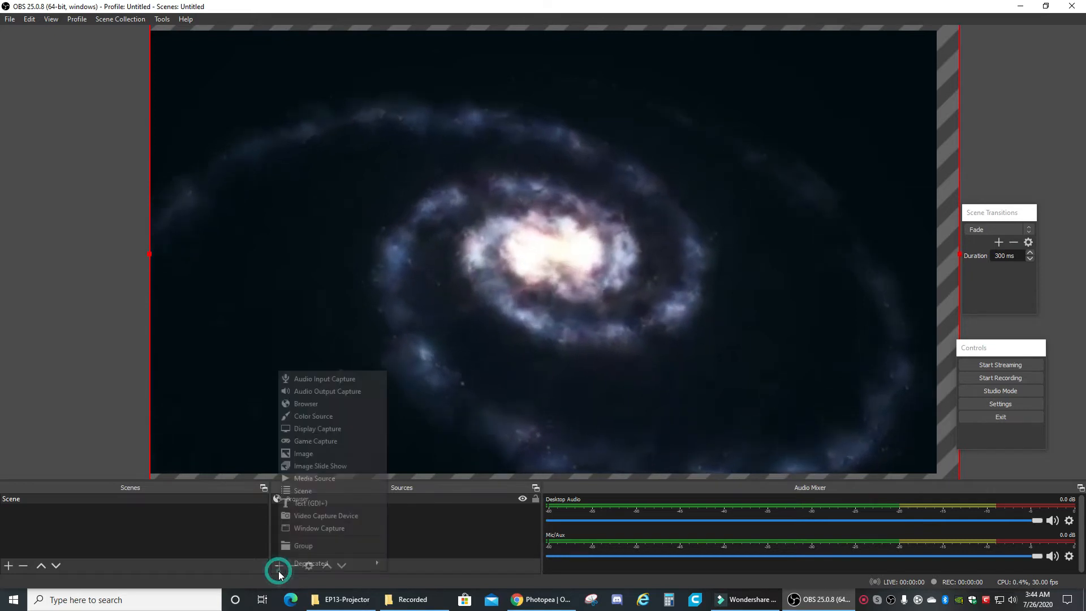
pyautogui.click(303, 452)
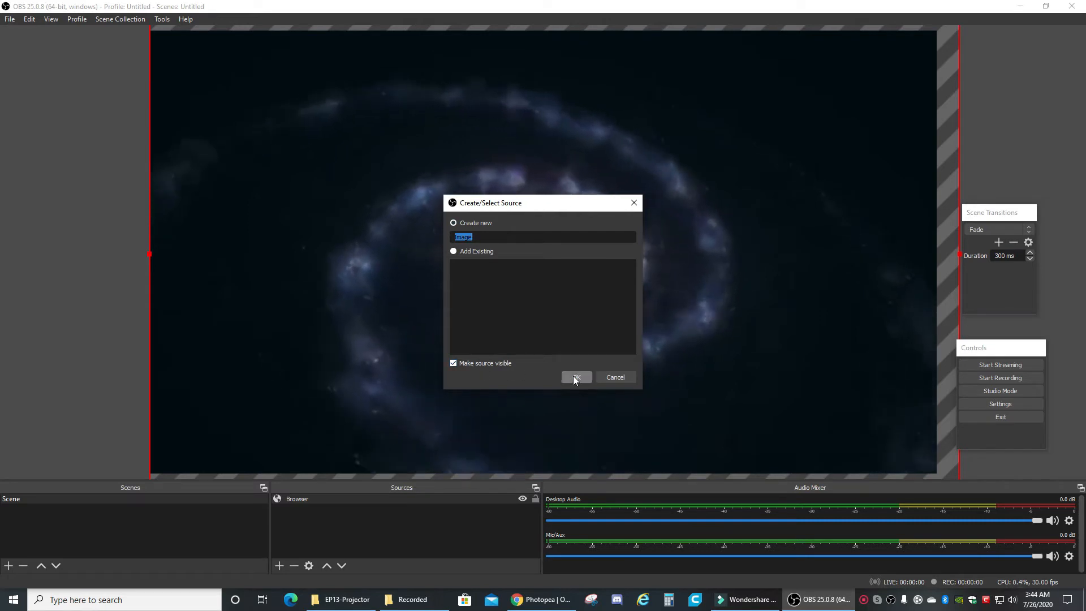
pyautogui.click(576, 376)
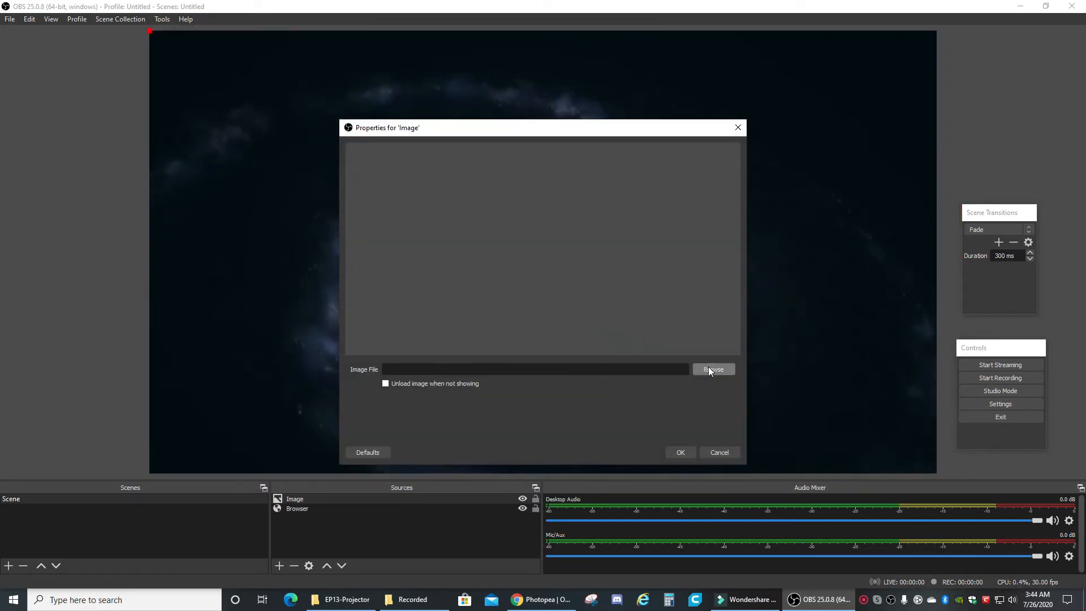
pyautogui.click(713, 369)
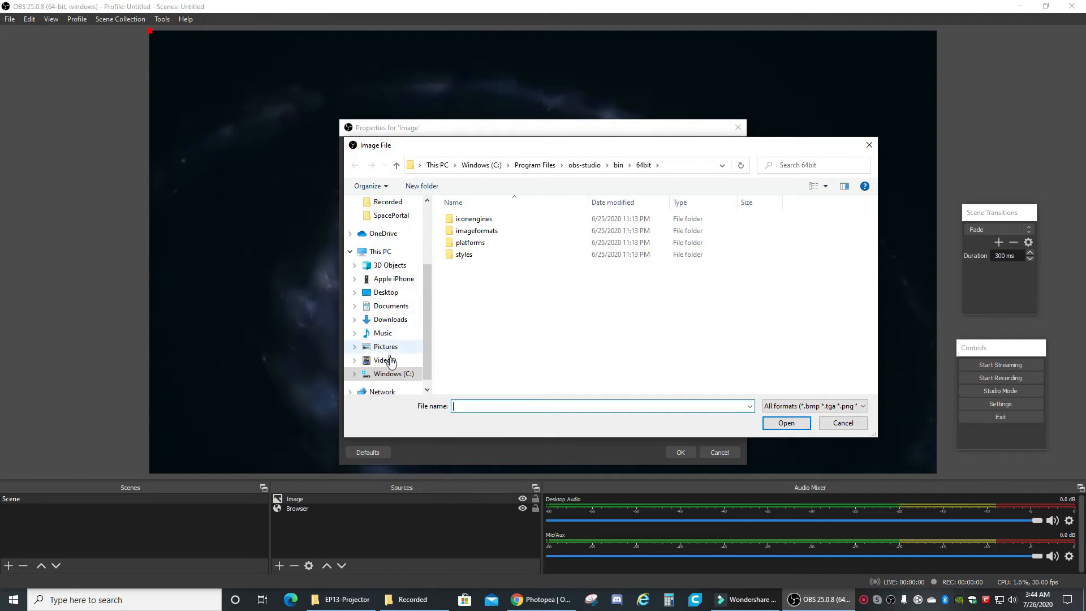
pyautogui.moveTo(380, 252)
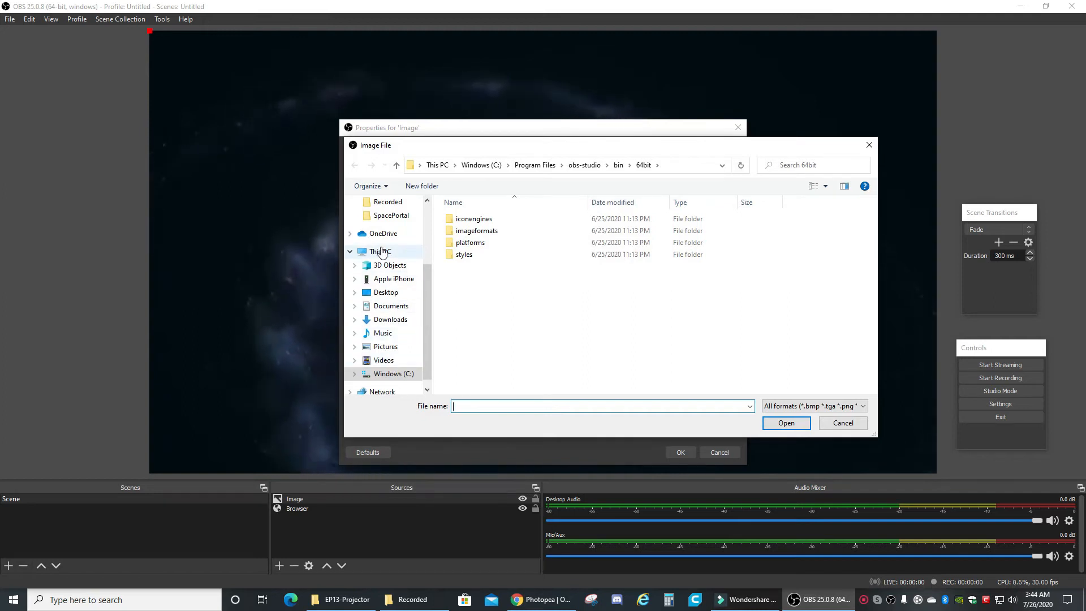
# Load spacewindow.PNG from the Desktop as the image, framing the space stream.
pyautogui.click(384, 291)
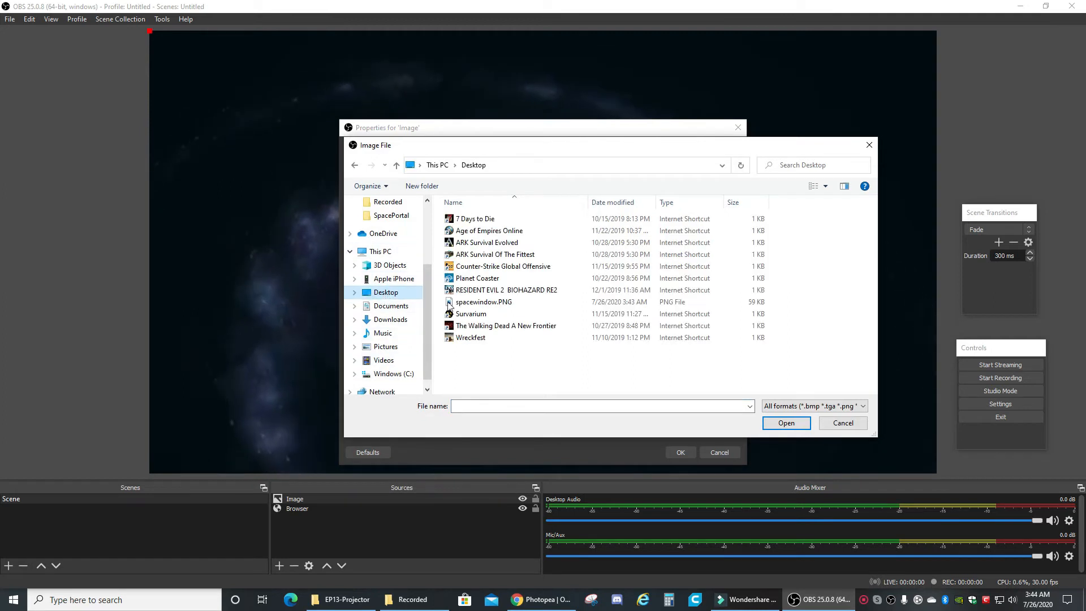
pyautogui.click(483, 301)
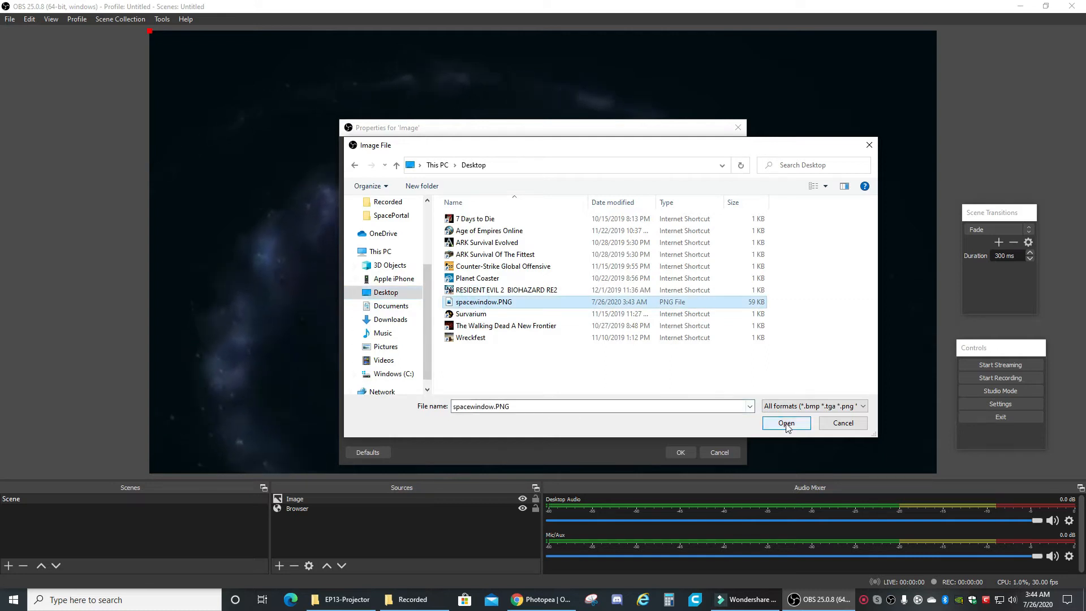
pyautogui.click(785, 422)
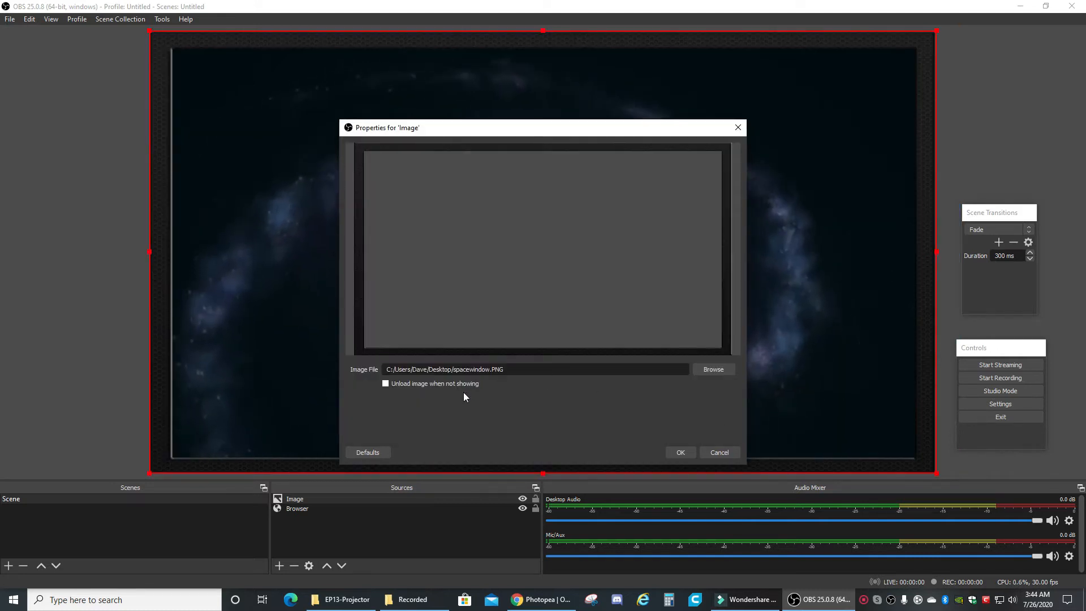
pyautogui.click(680, 453)
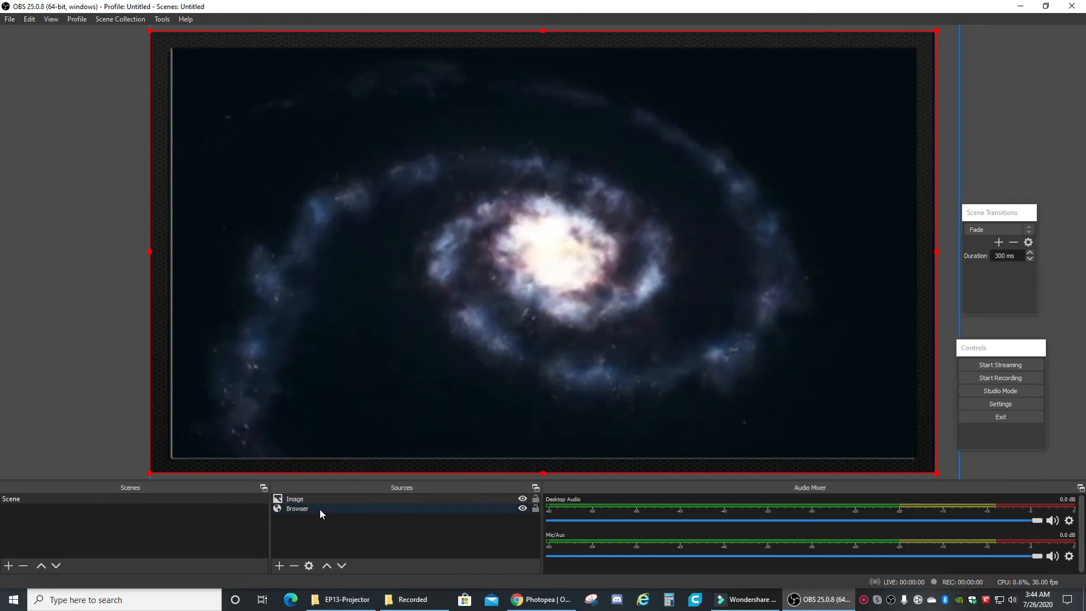
pyautogui.rightClick(296, 508)
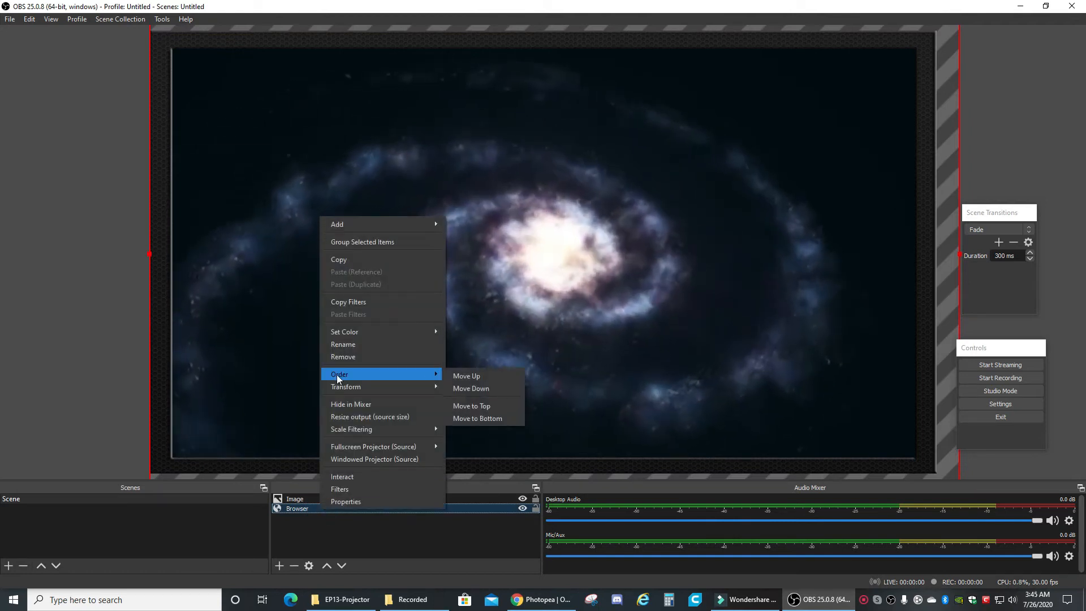
pyautogui.click(466, 375)
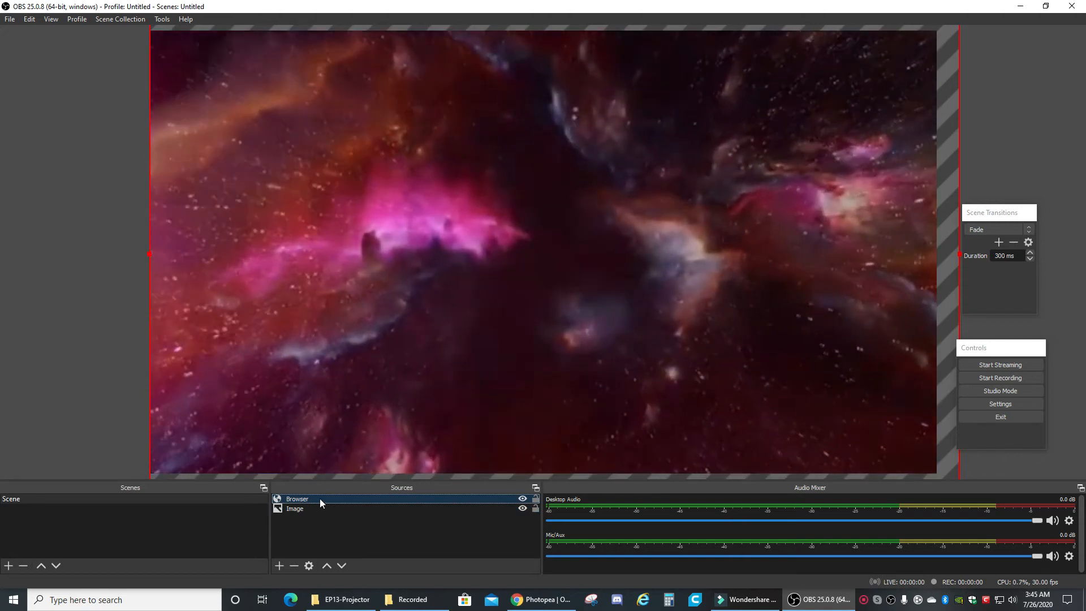
pyautogui.rightClick(297, 499)
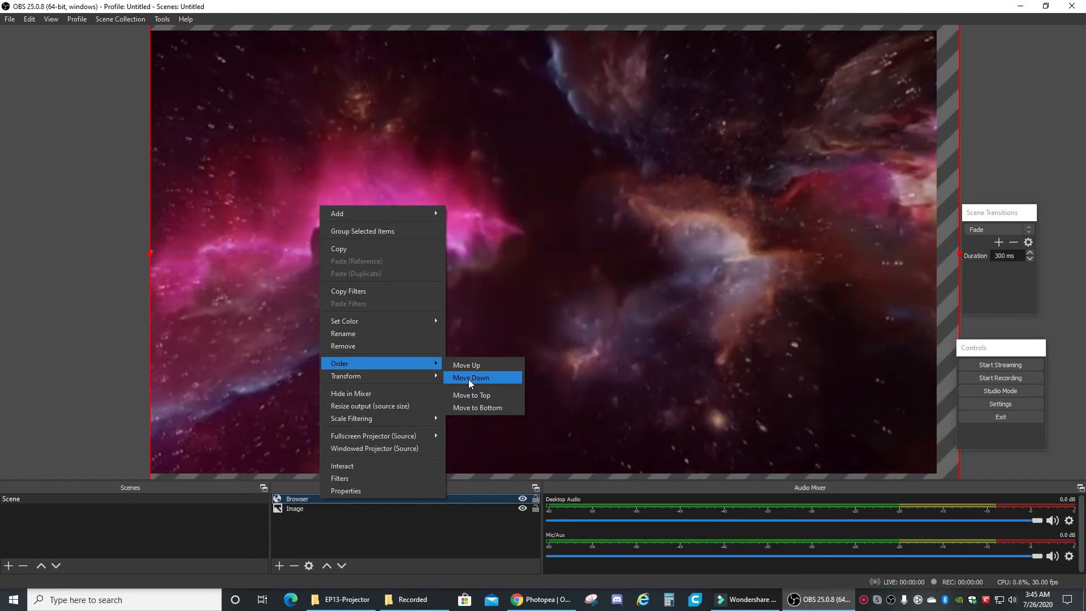
pyautogui.click(470, 377)
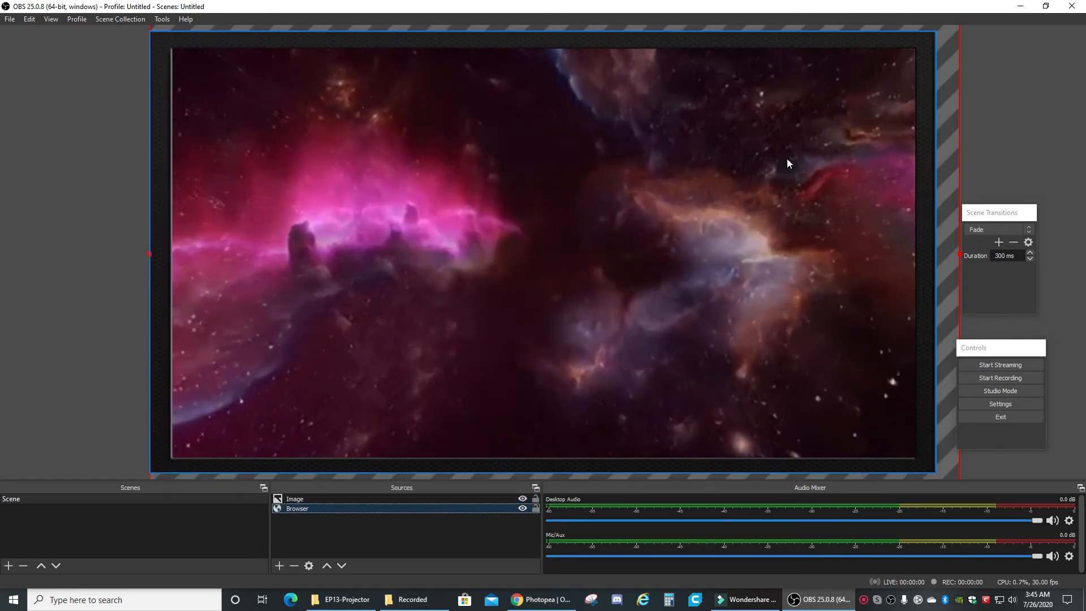
pyautogui.moveTo(434, 366)
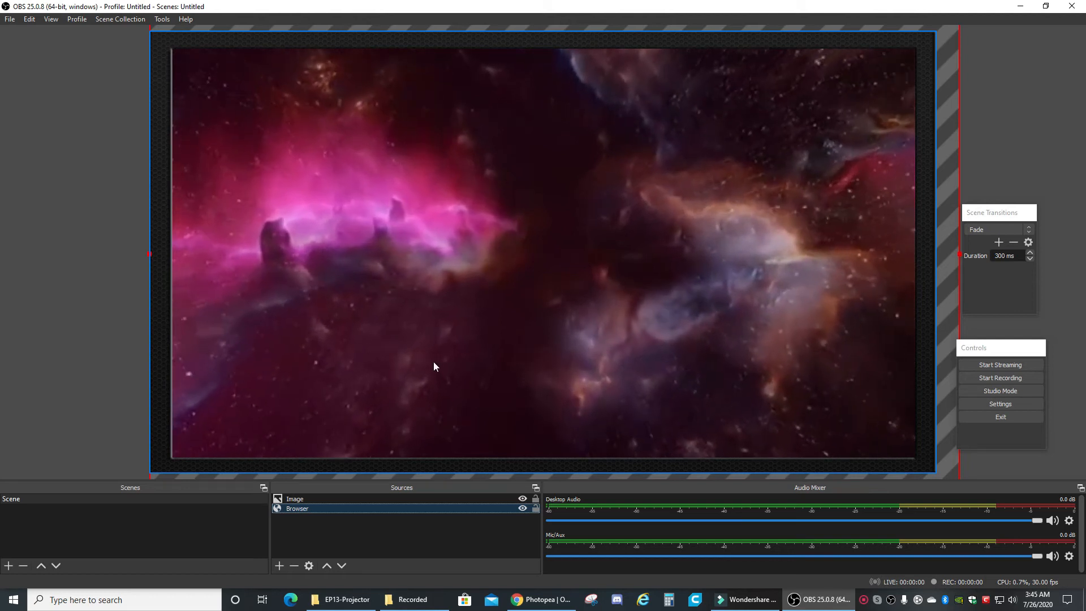